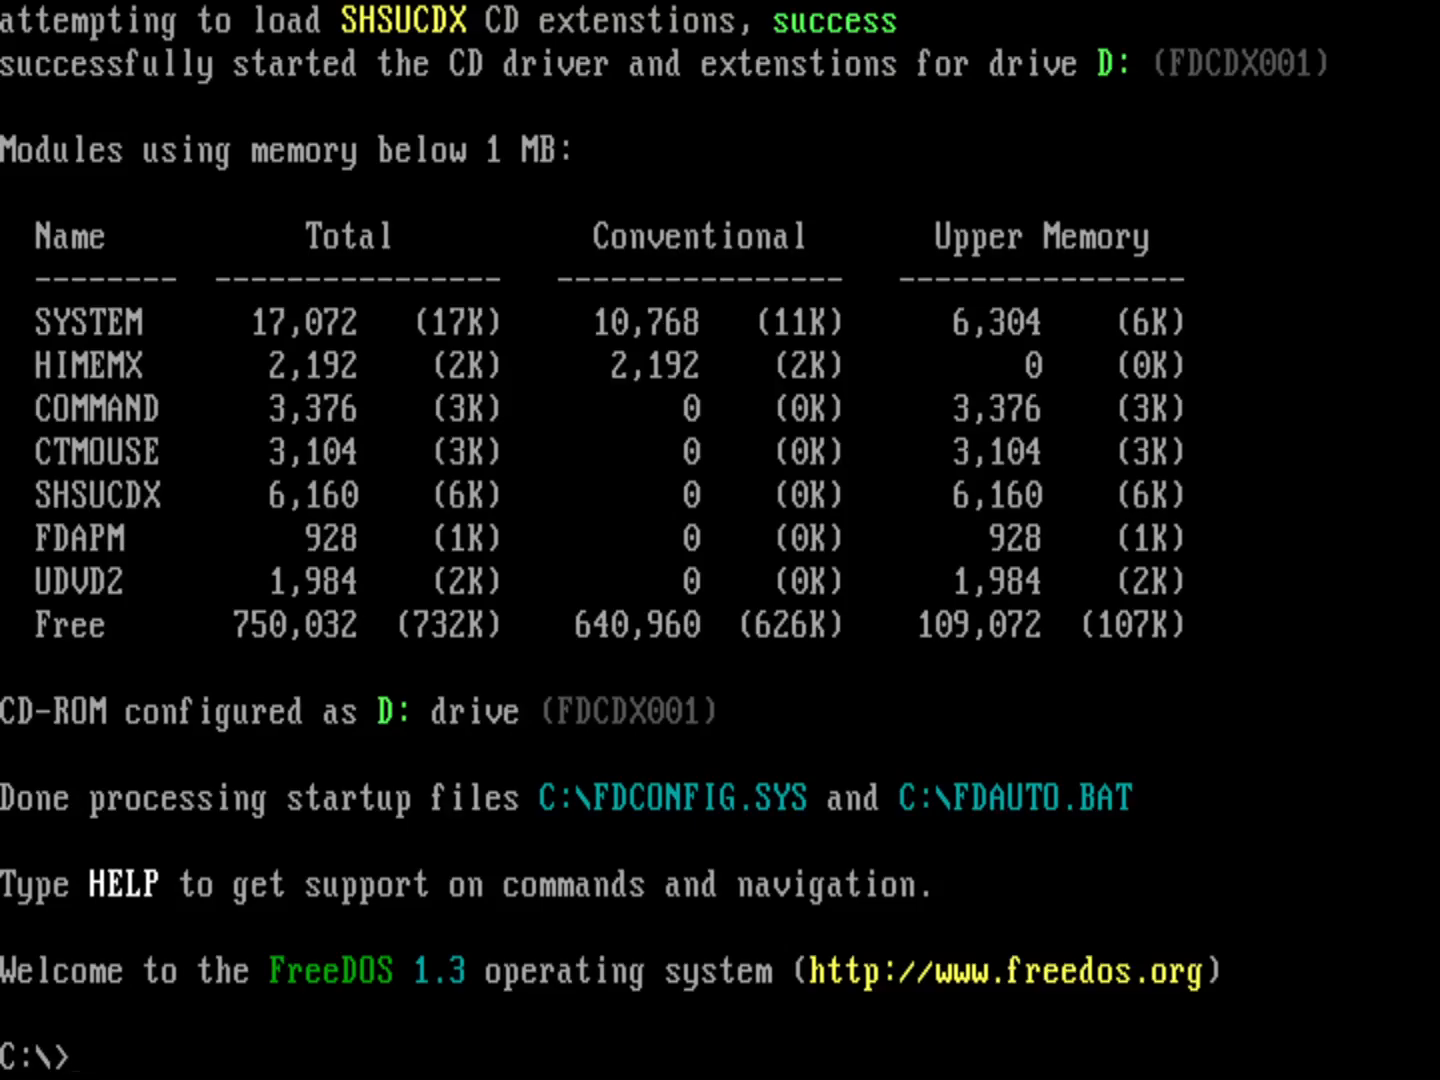
Begin a 'ren' rename command at the freshly booted C:\> prompt
text(ren)
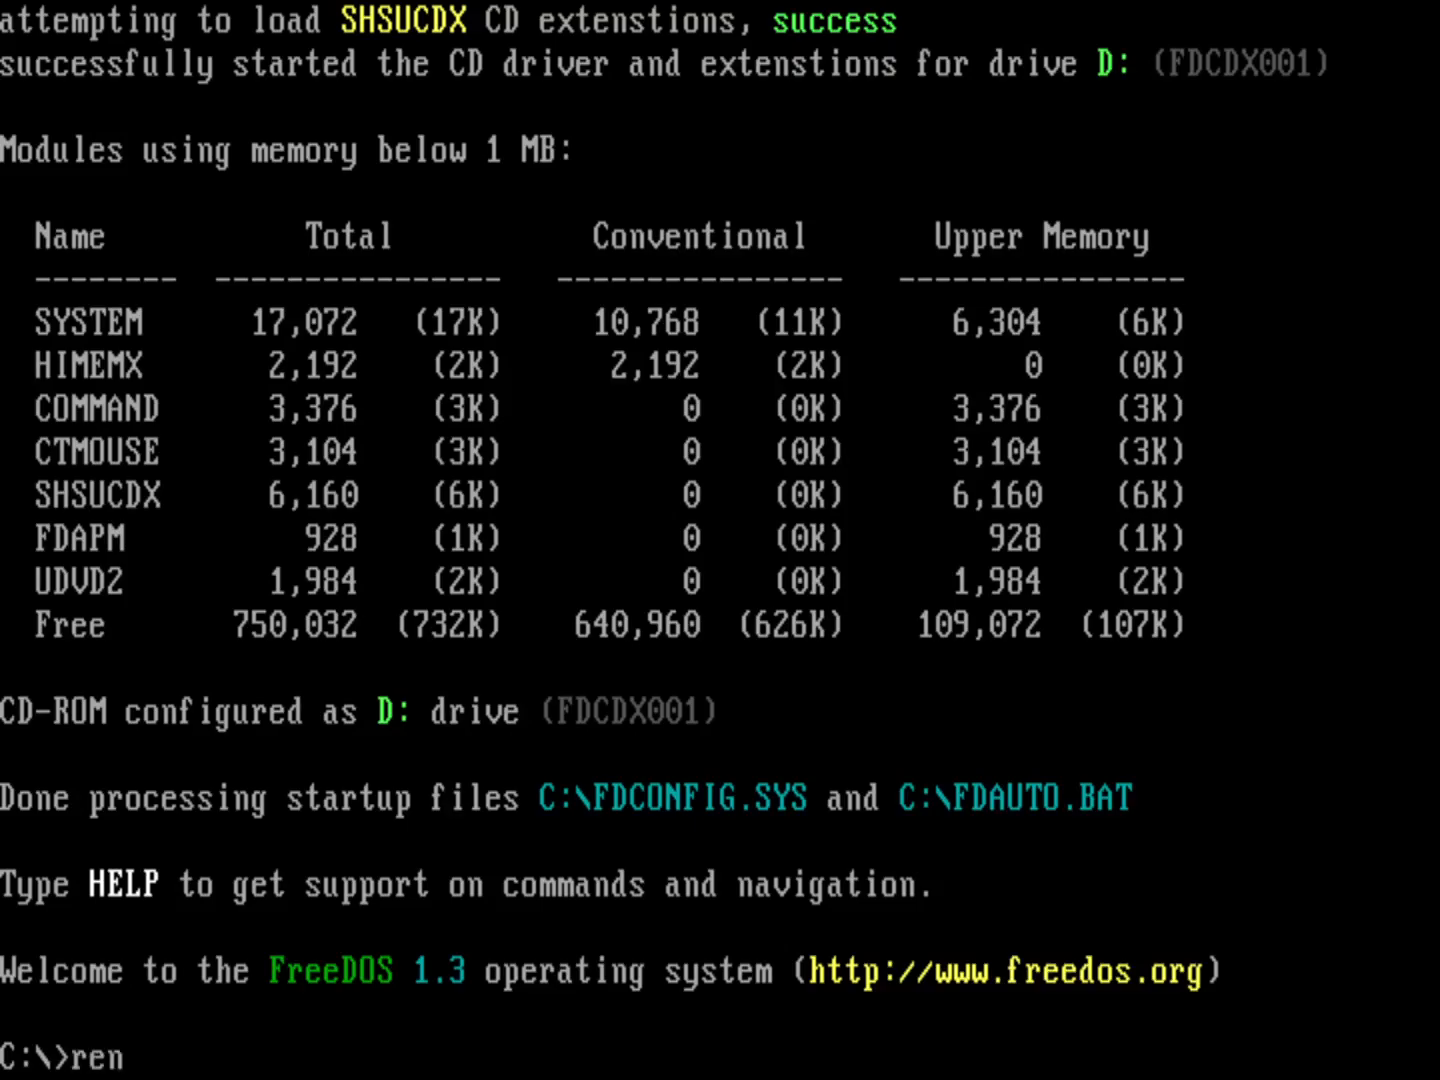
Rename FDCONFIG.SYS to CONFIG.SYS, verify with dir, then reboot FreeDOS
text(FDCONFIG.SYS CONFIG.SYS)
text(di)
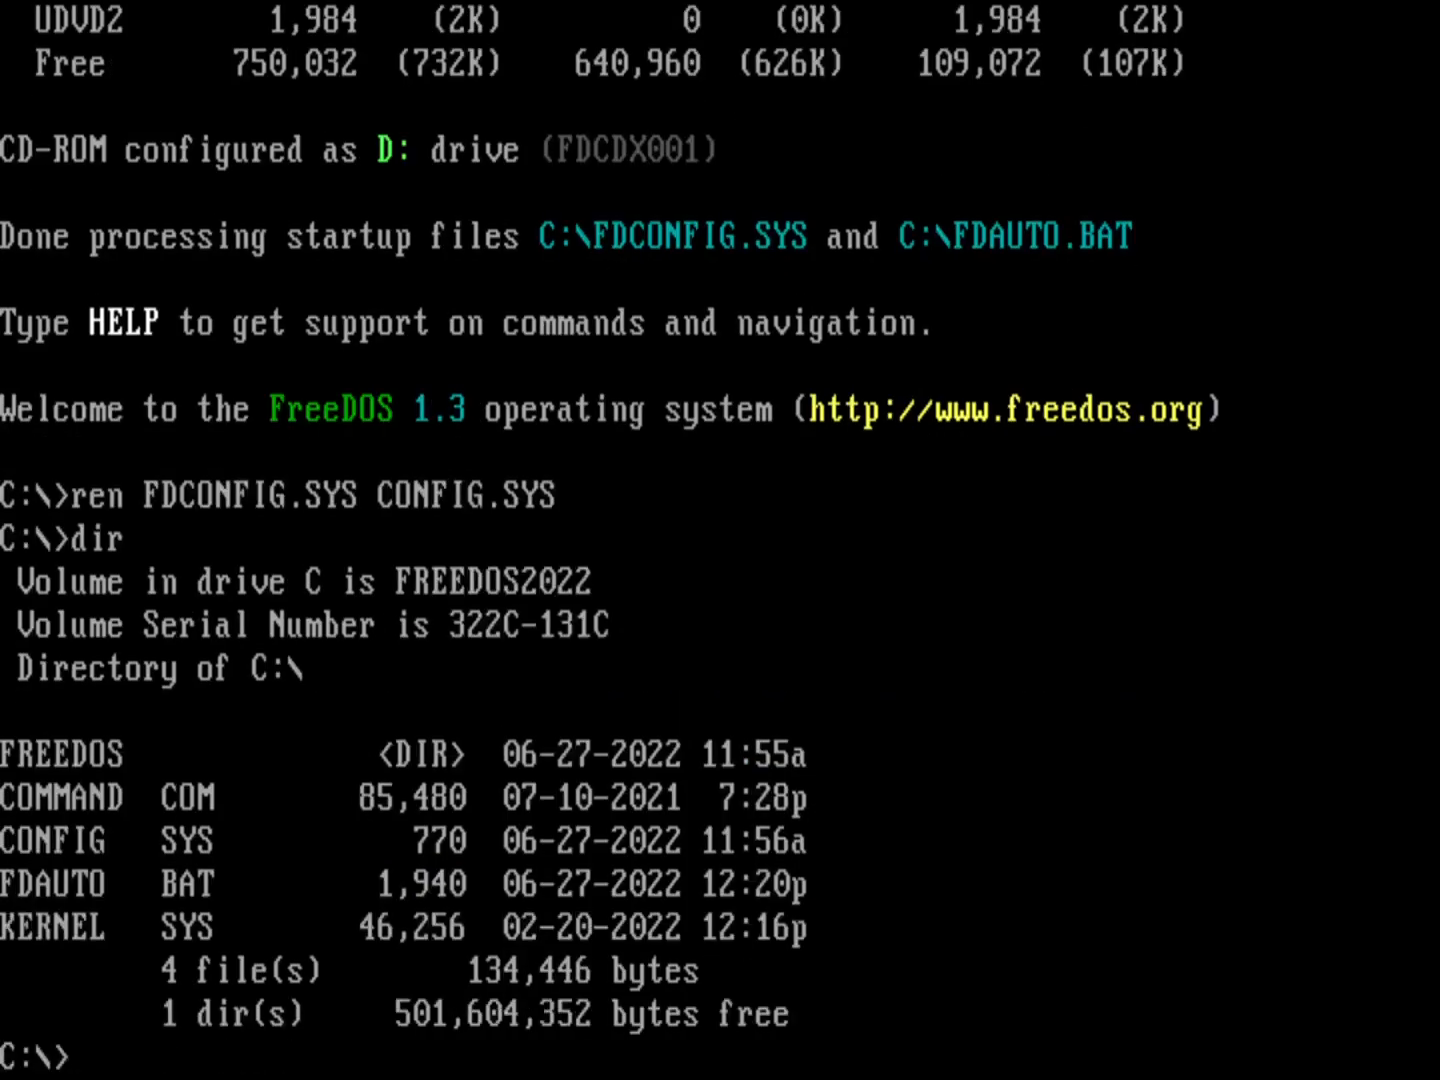
text(reboot)
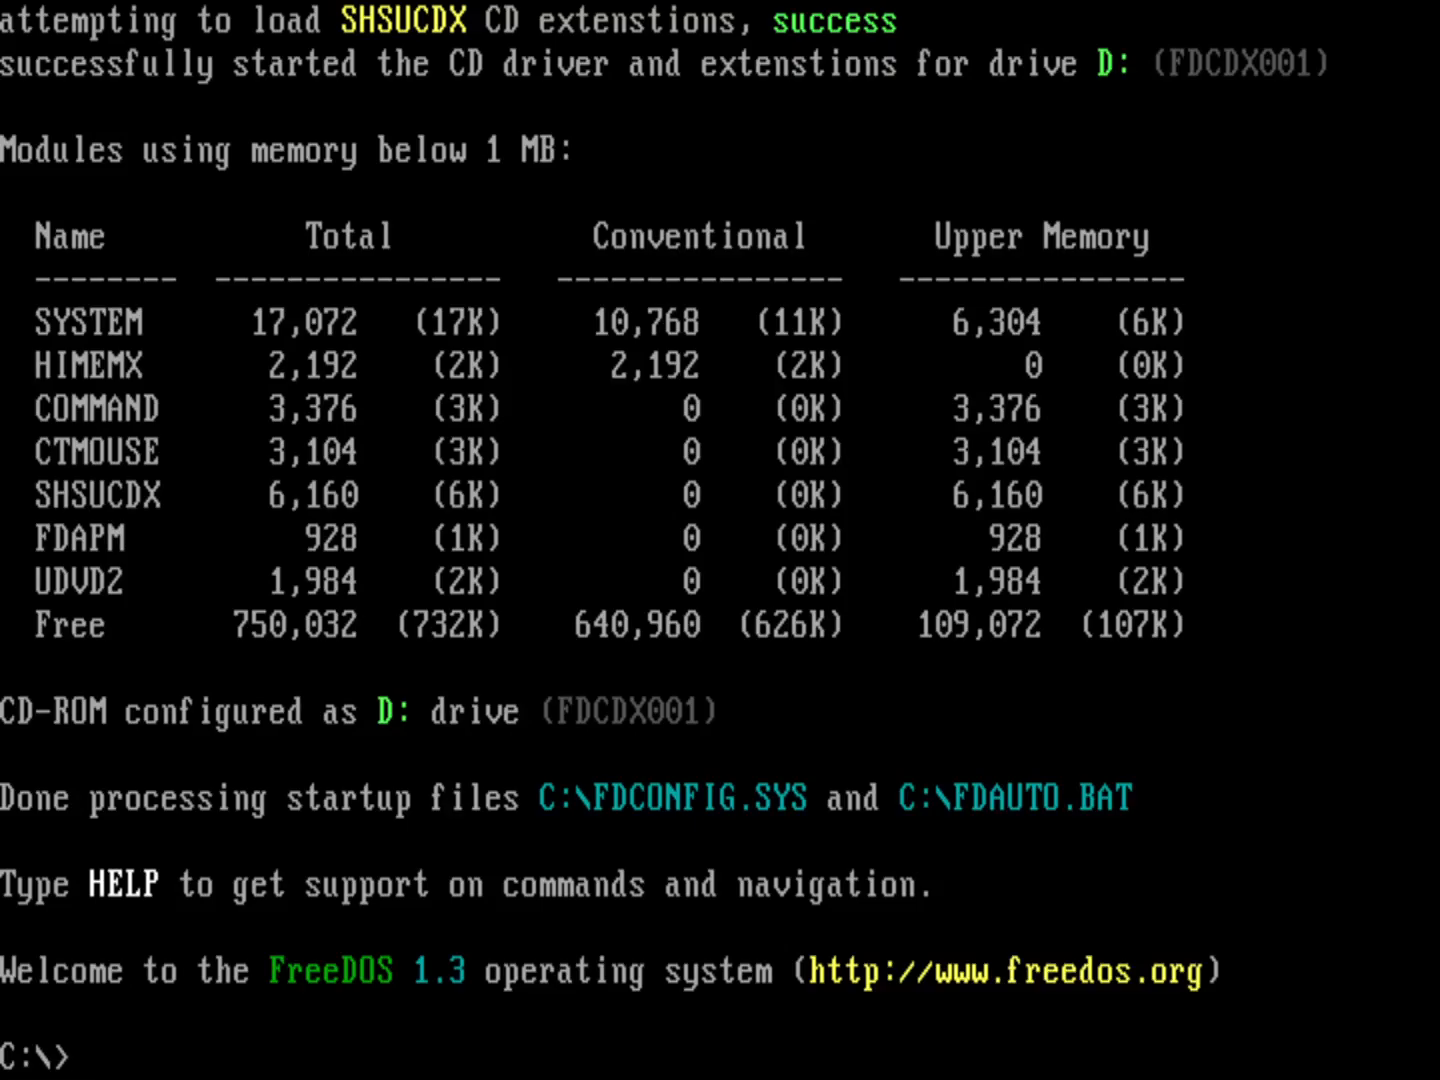
Begin a second 'ren' rename command at the rebooted C:\> prompt
text(ren)
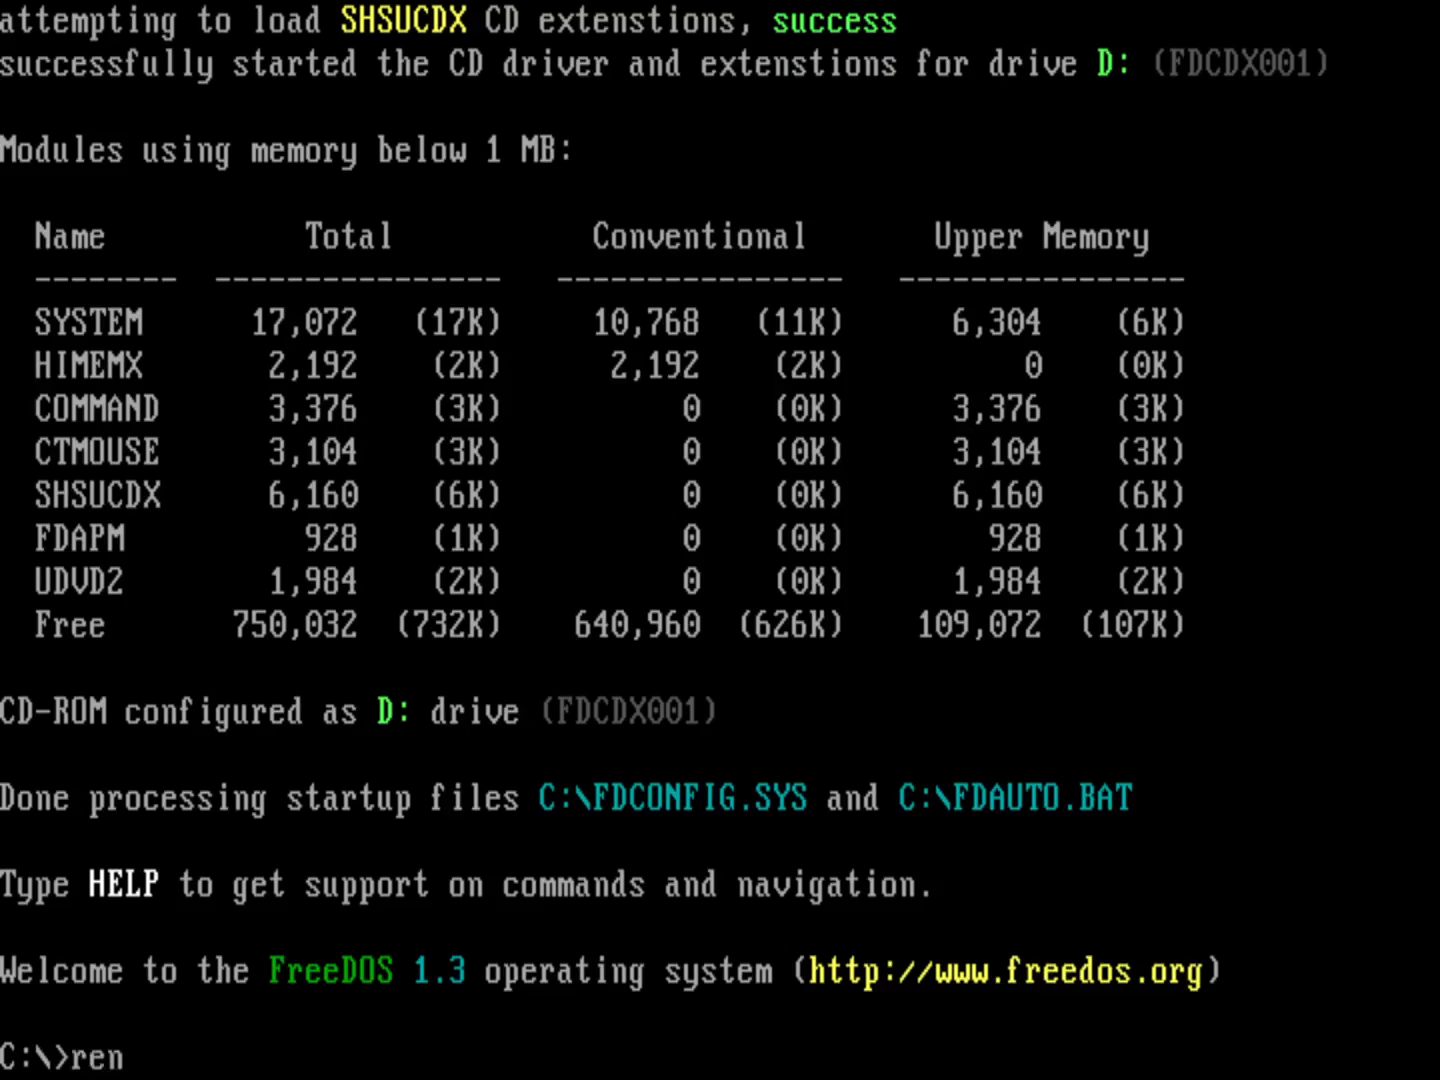
Rename FDAUTO.BAT to AUTOEXEC.BAT
text(FDAUTO)
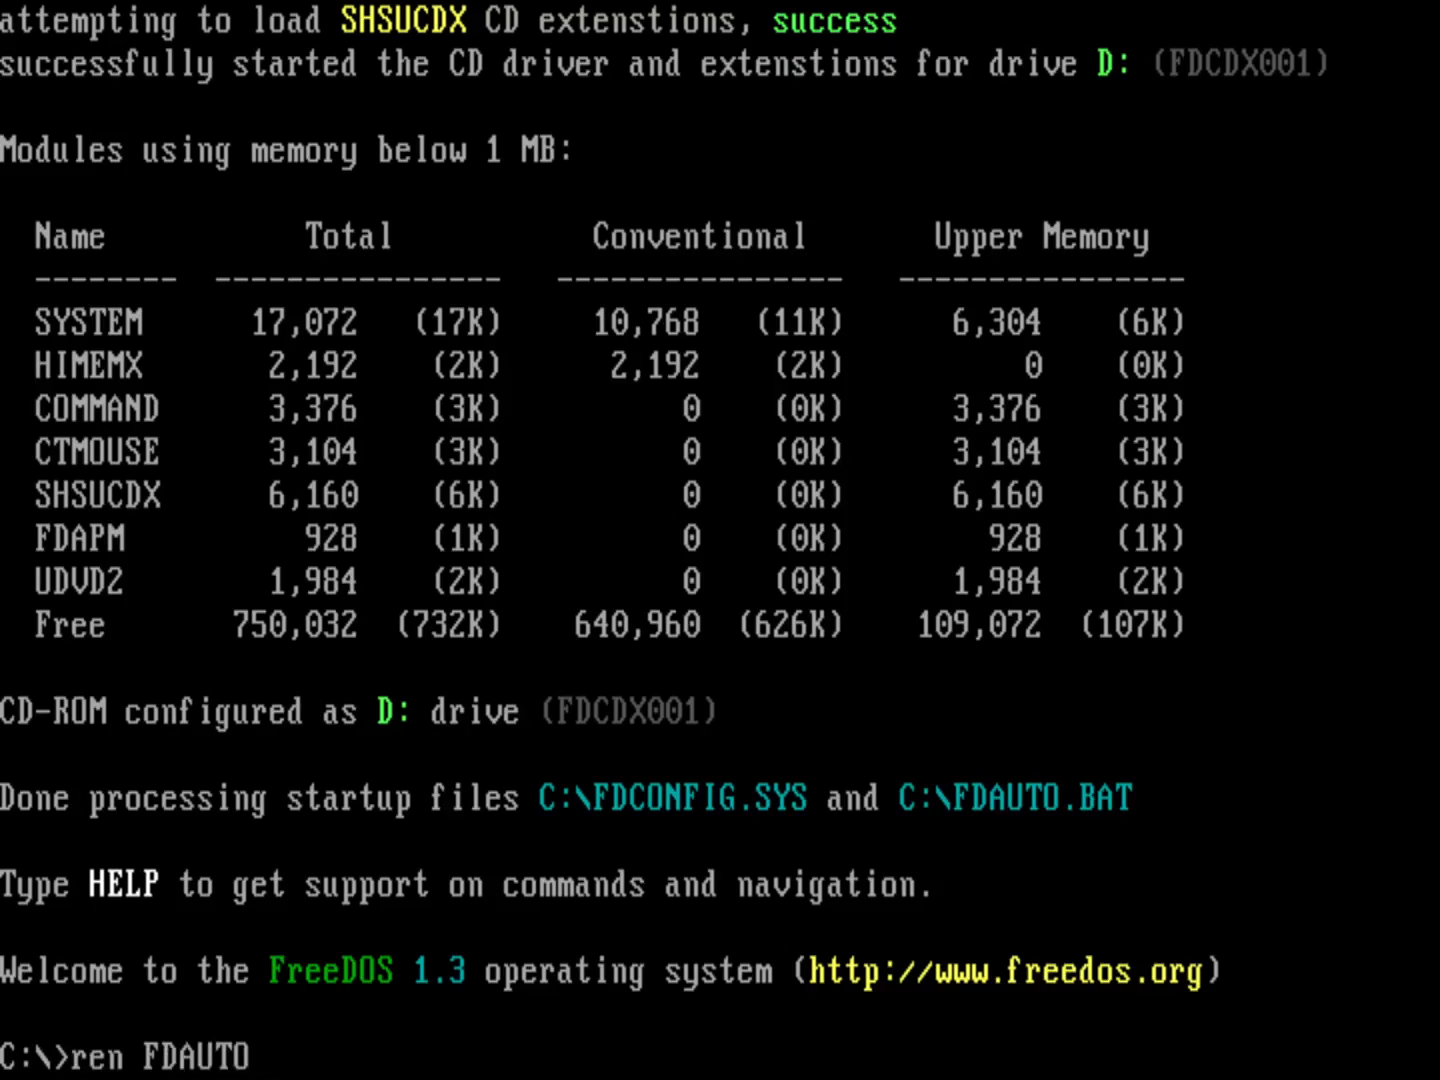
text(.BAT)
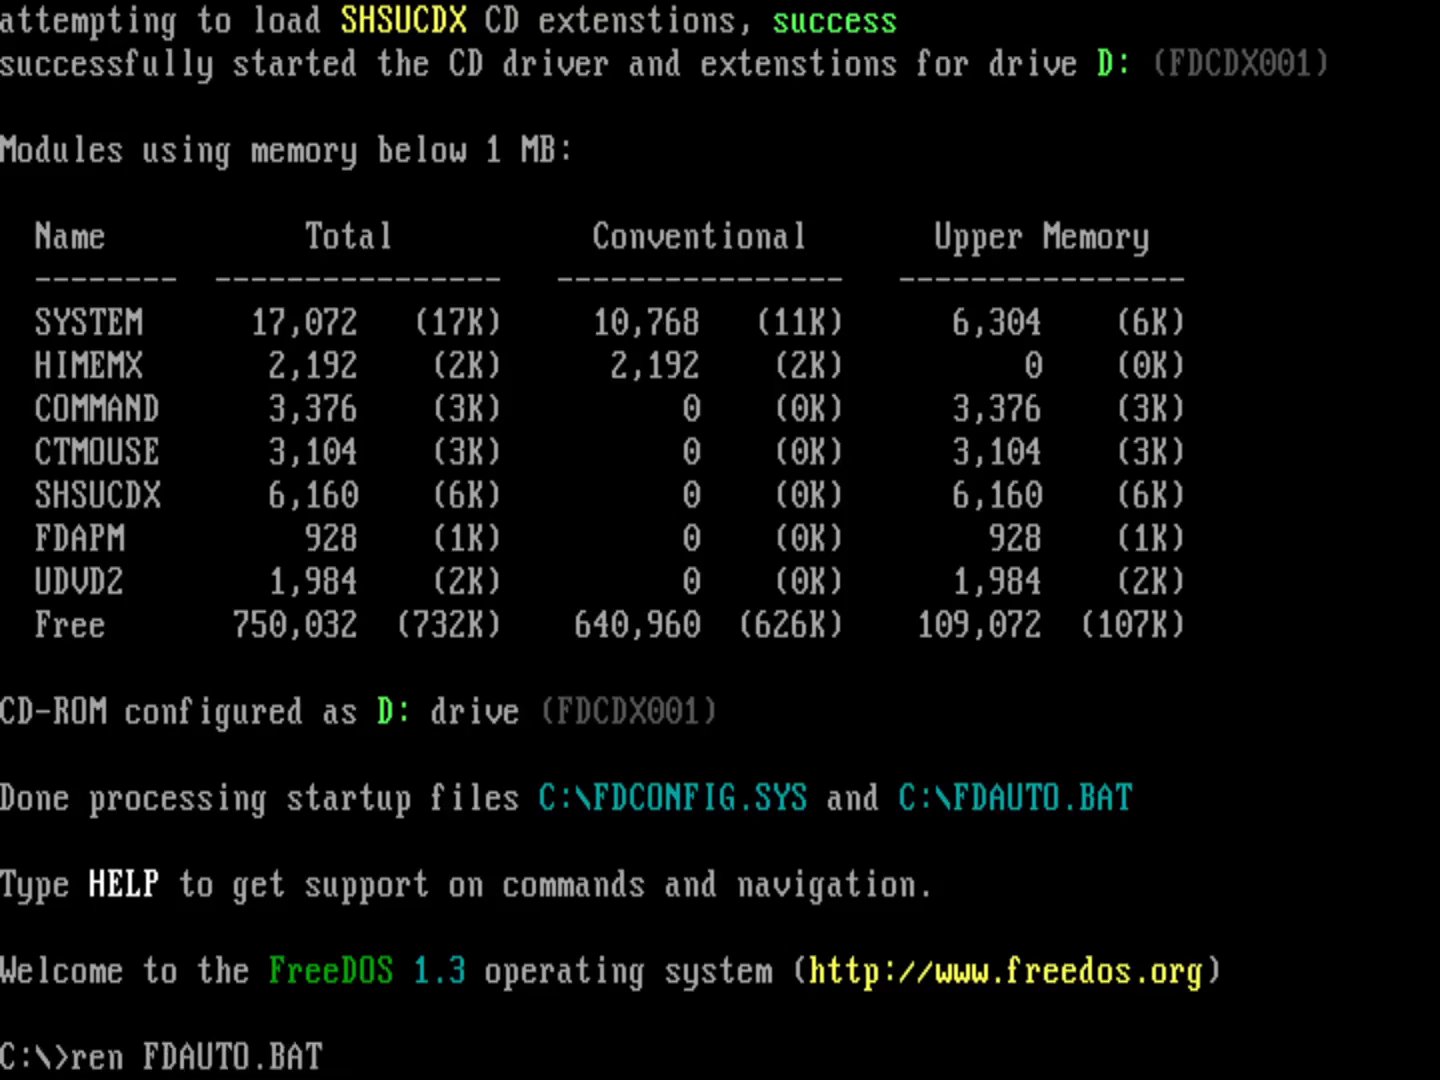
text(AUTOEXE)
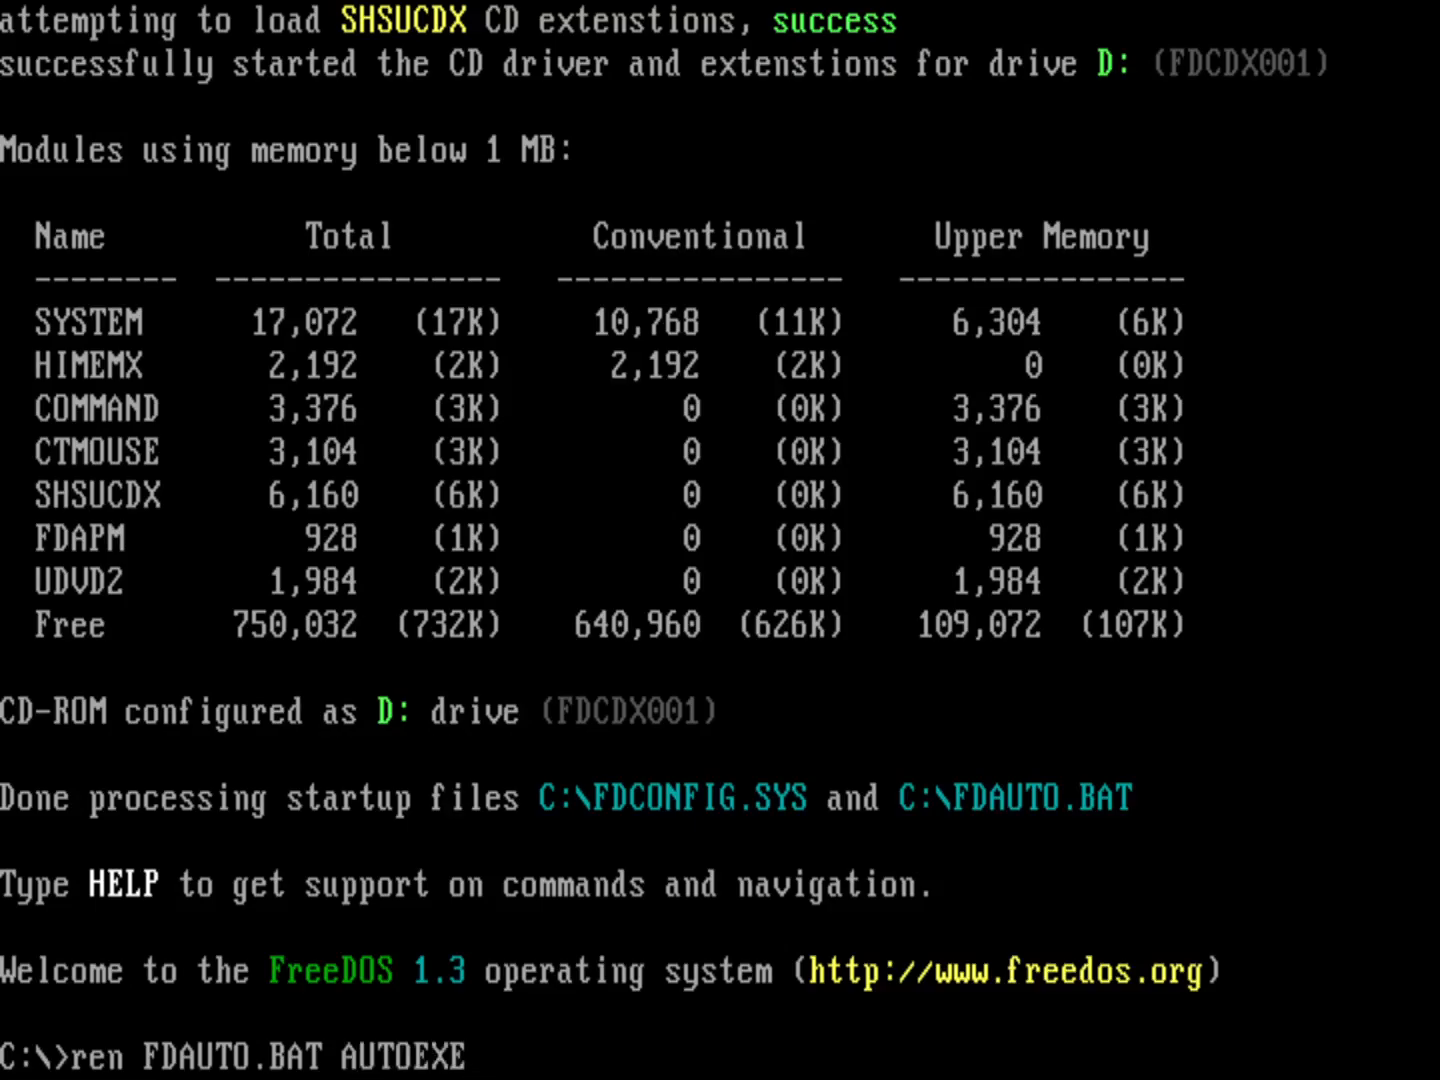
text(.BAT)
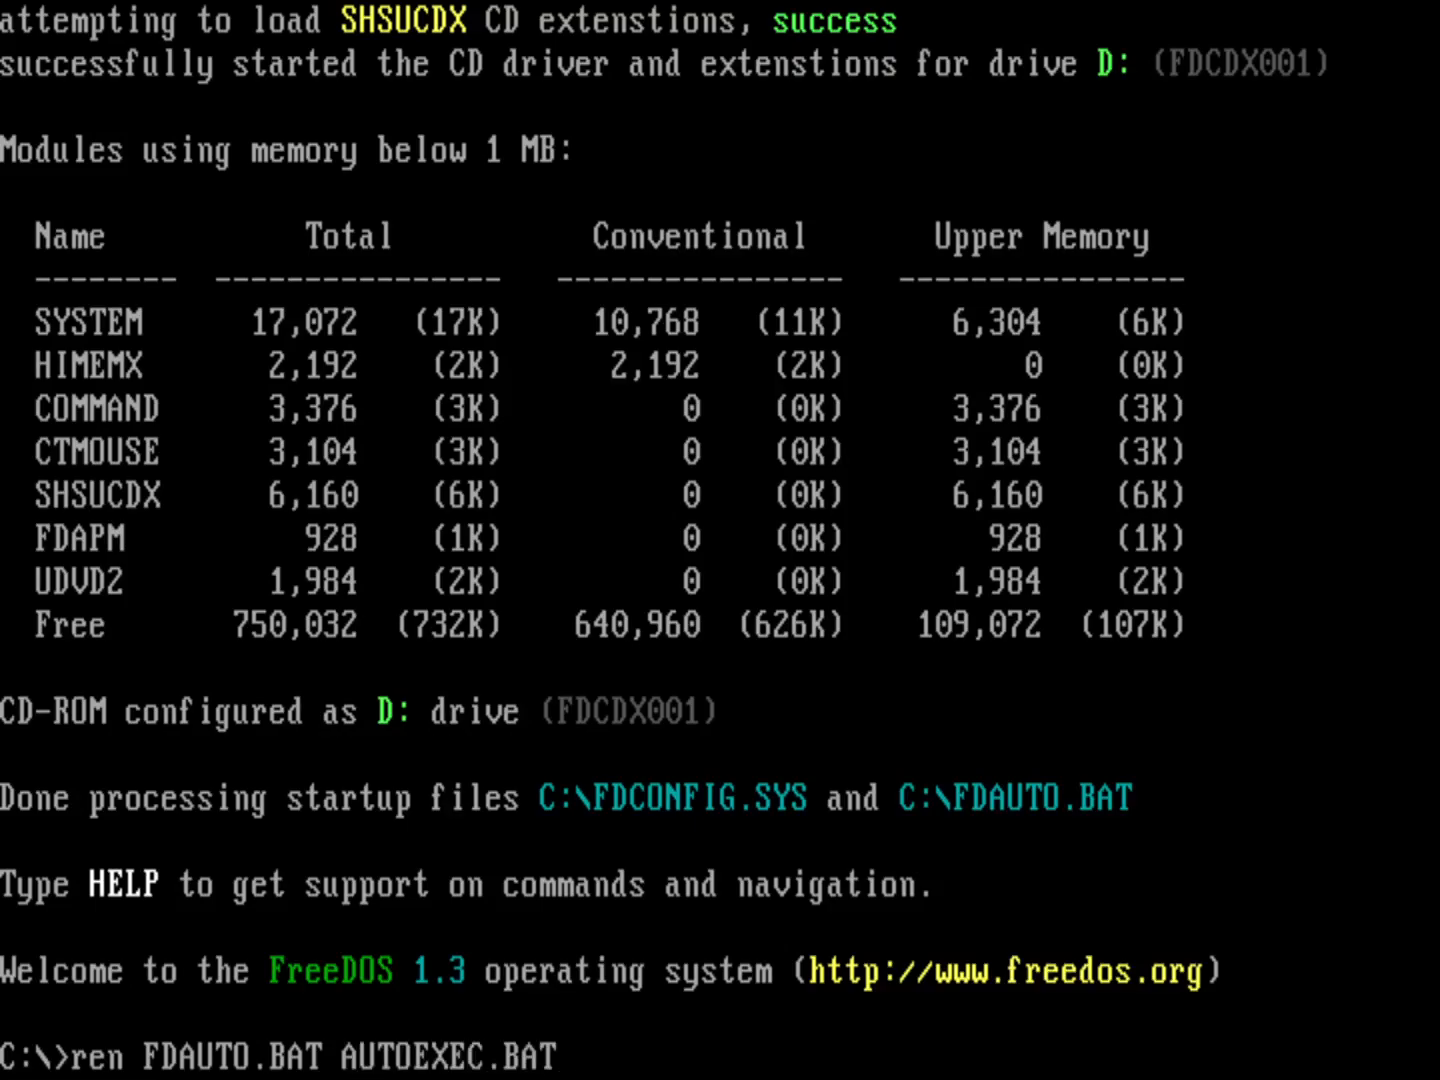
key(Return)
text(dir)
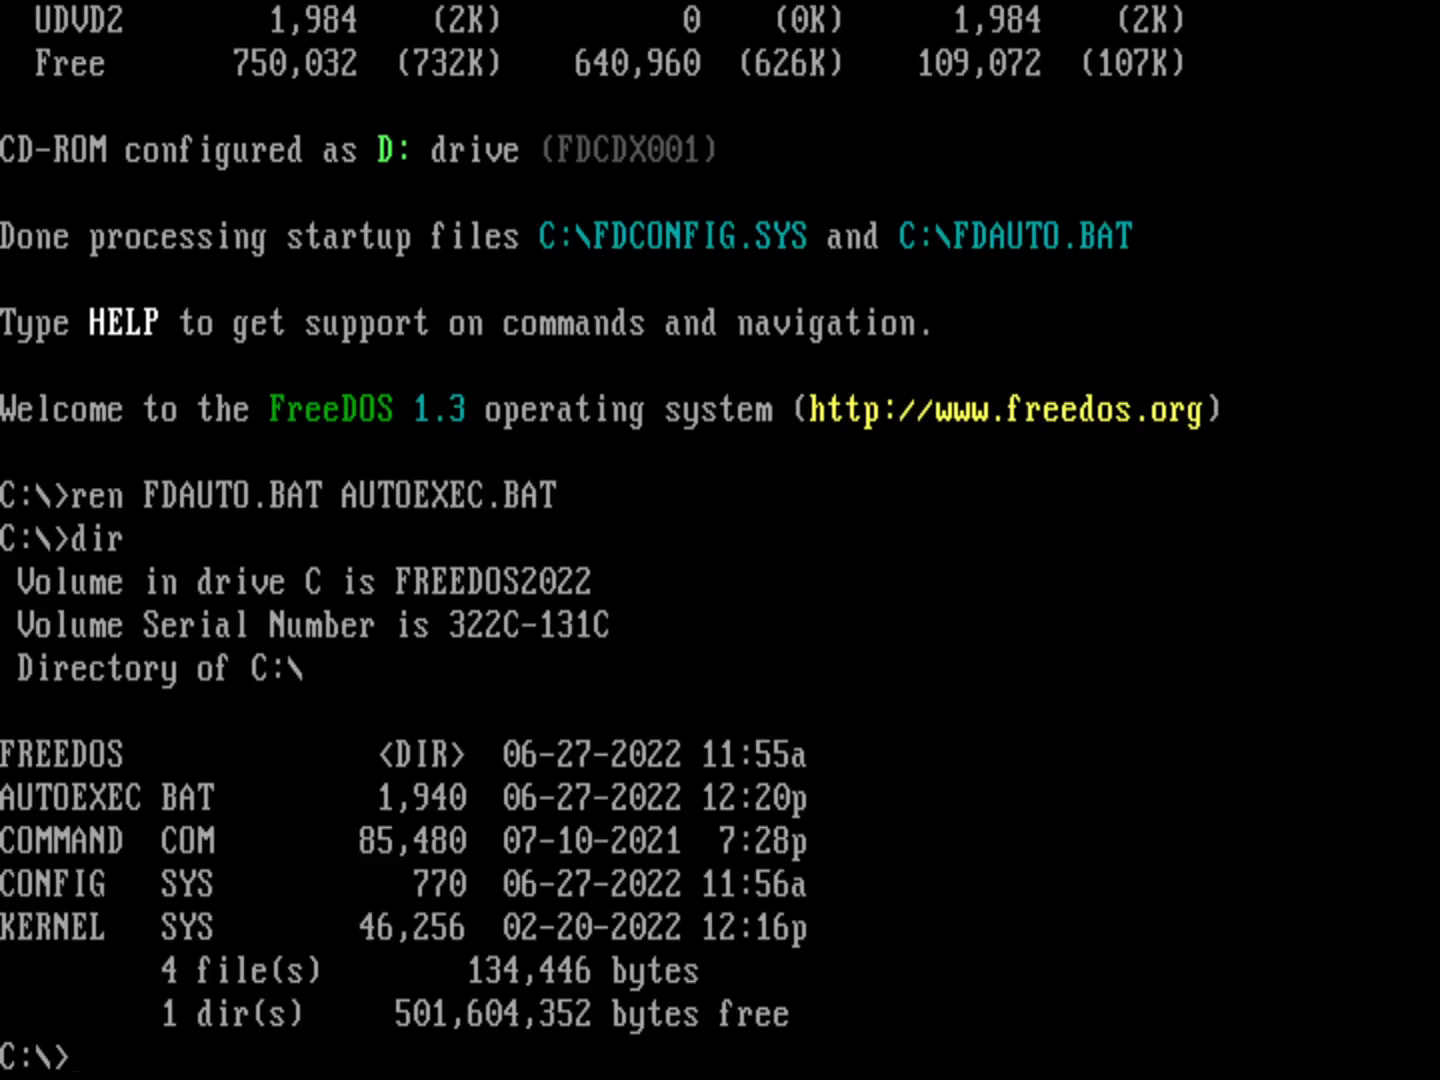
Copy CONFIG.SYS to CONFIG.BAK as a backup and start the 'edit CONFIG.SYS' command
text(COPY)
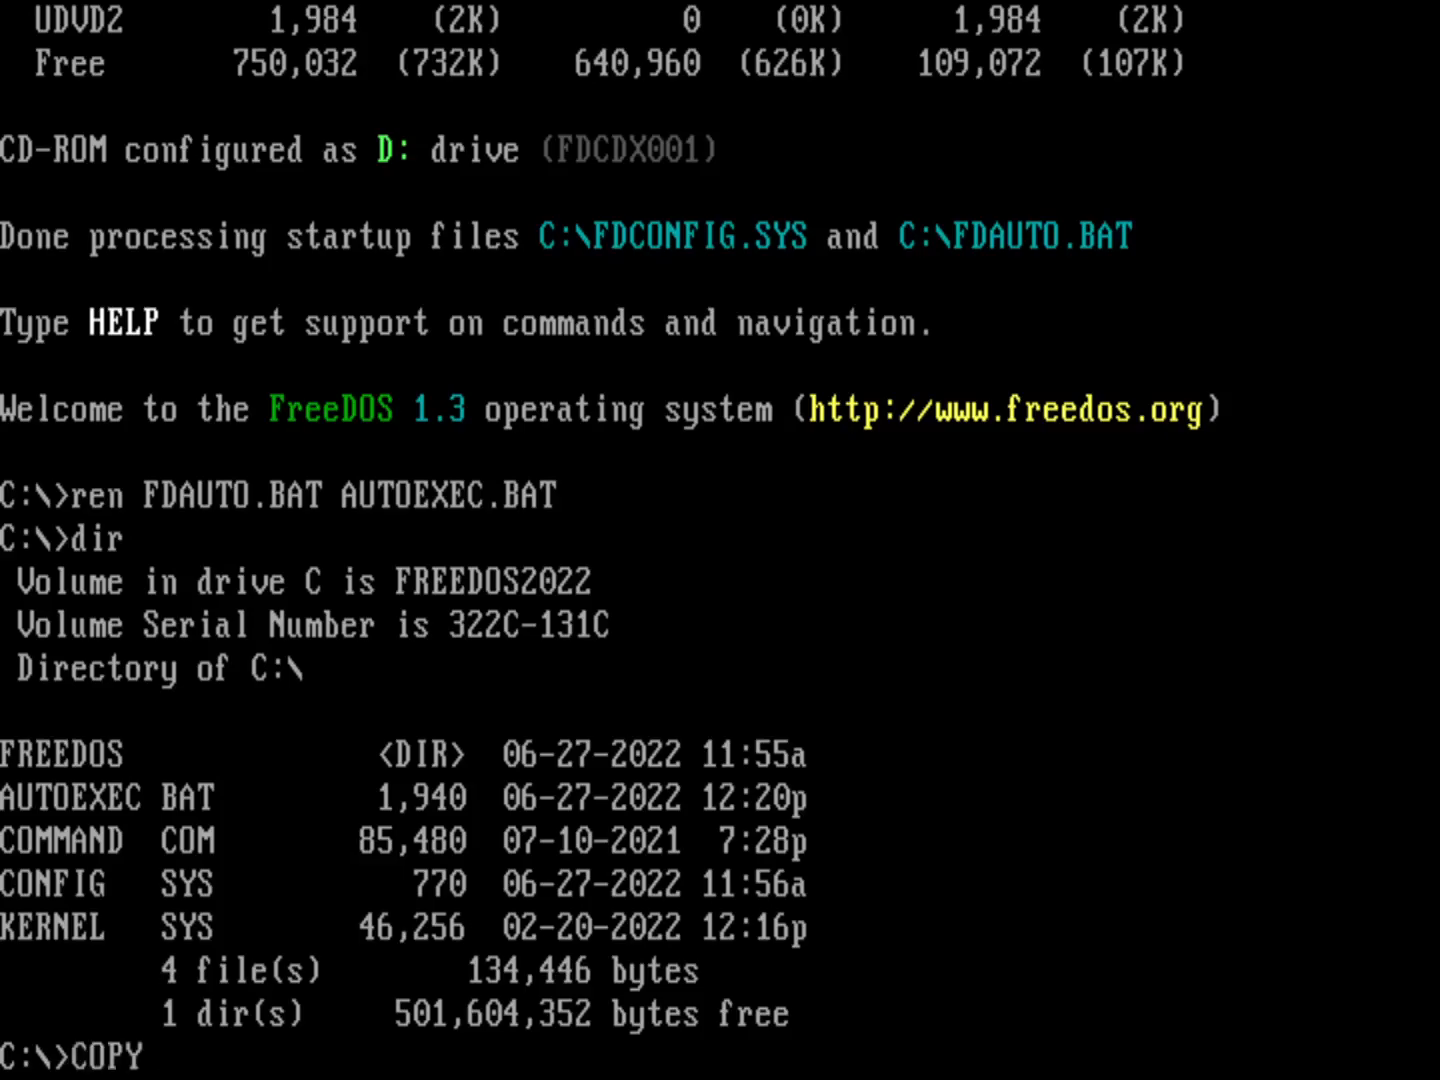
text(CONFIG.SYS CONFIG.BAK)
text(edi)
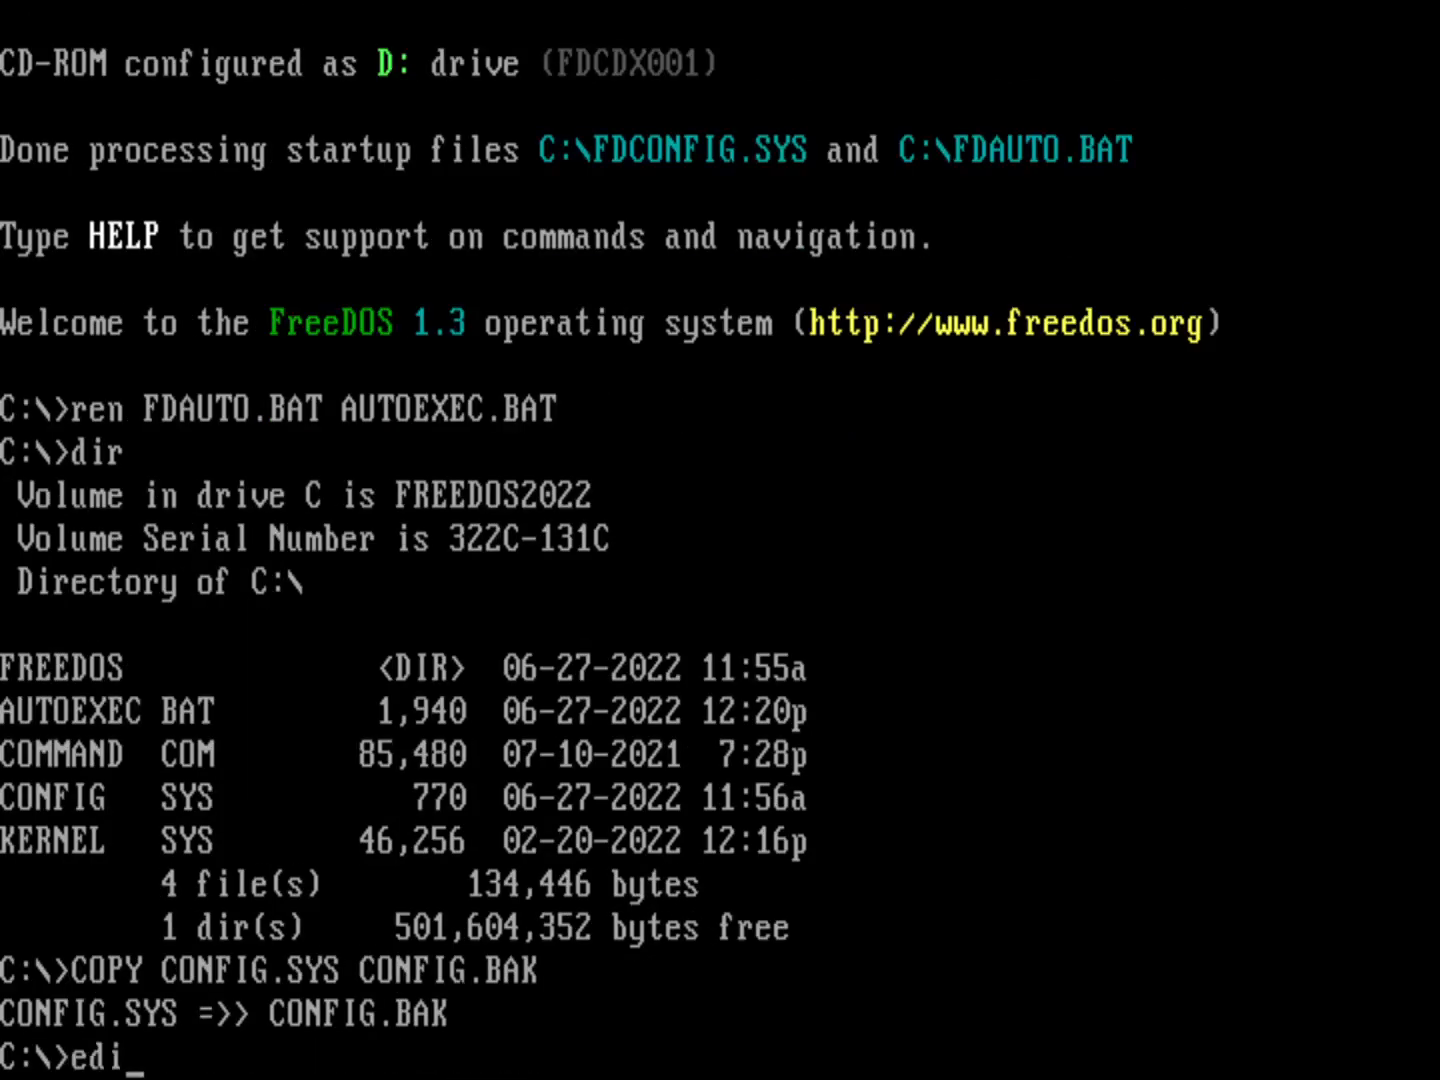
text(t CONFIG.)
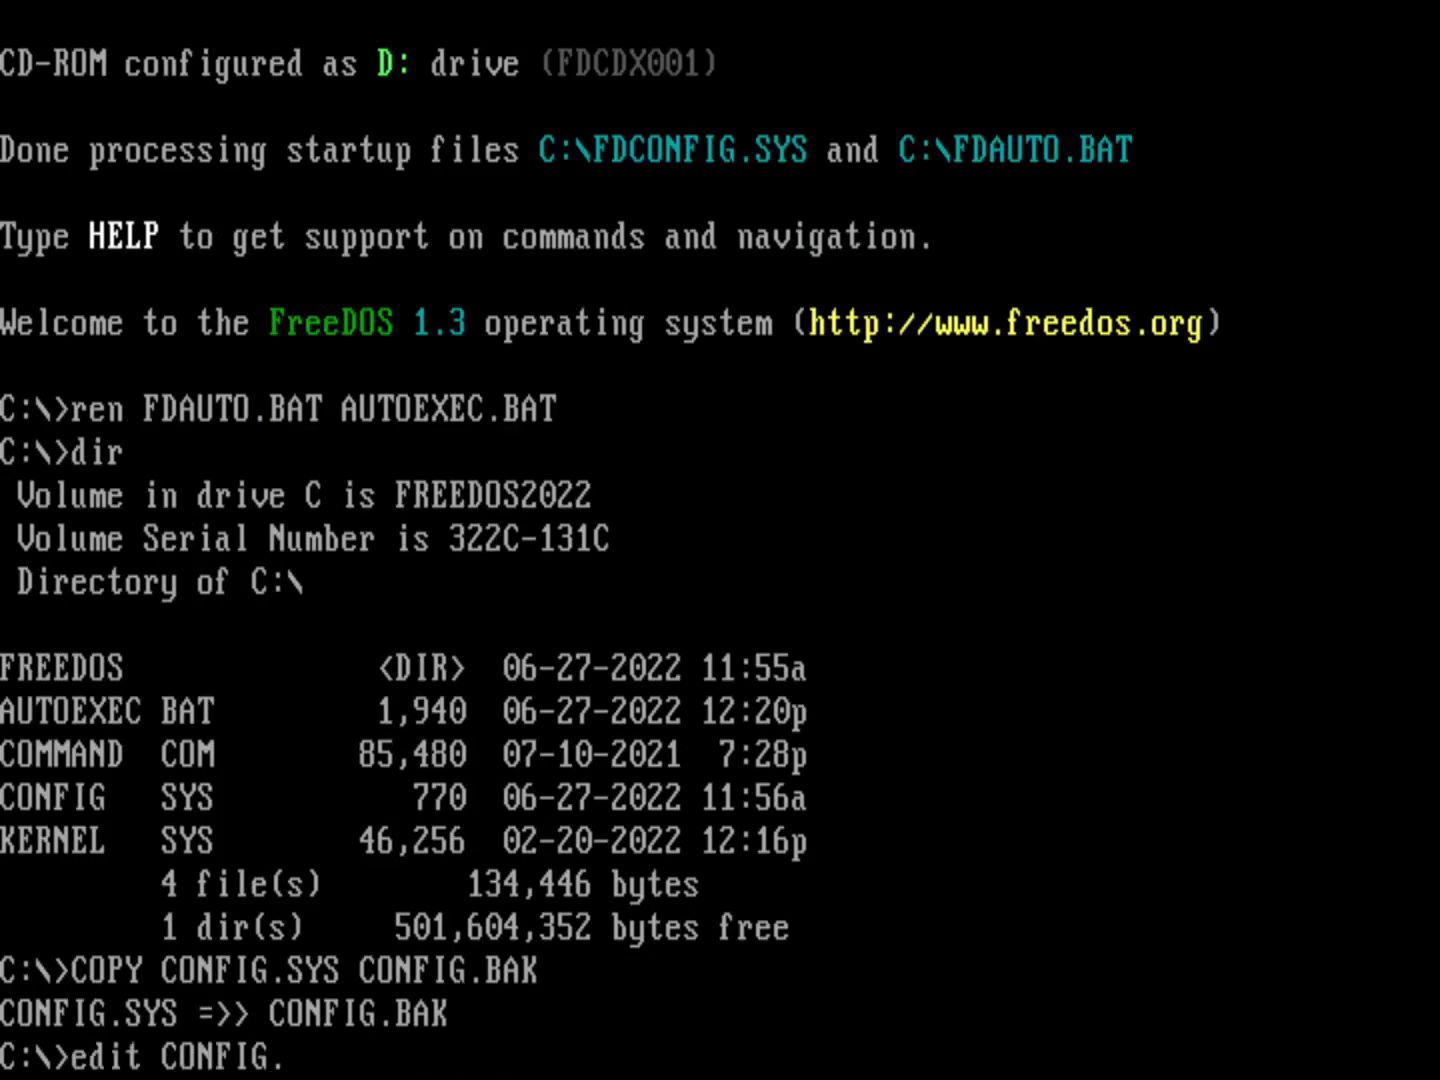
Load CONFIG.SYS in FreeDOS Edit and move down toward the shell lines
key(Return)
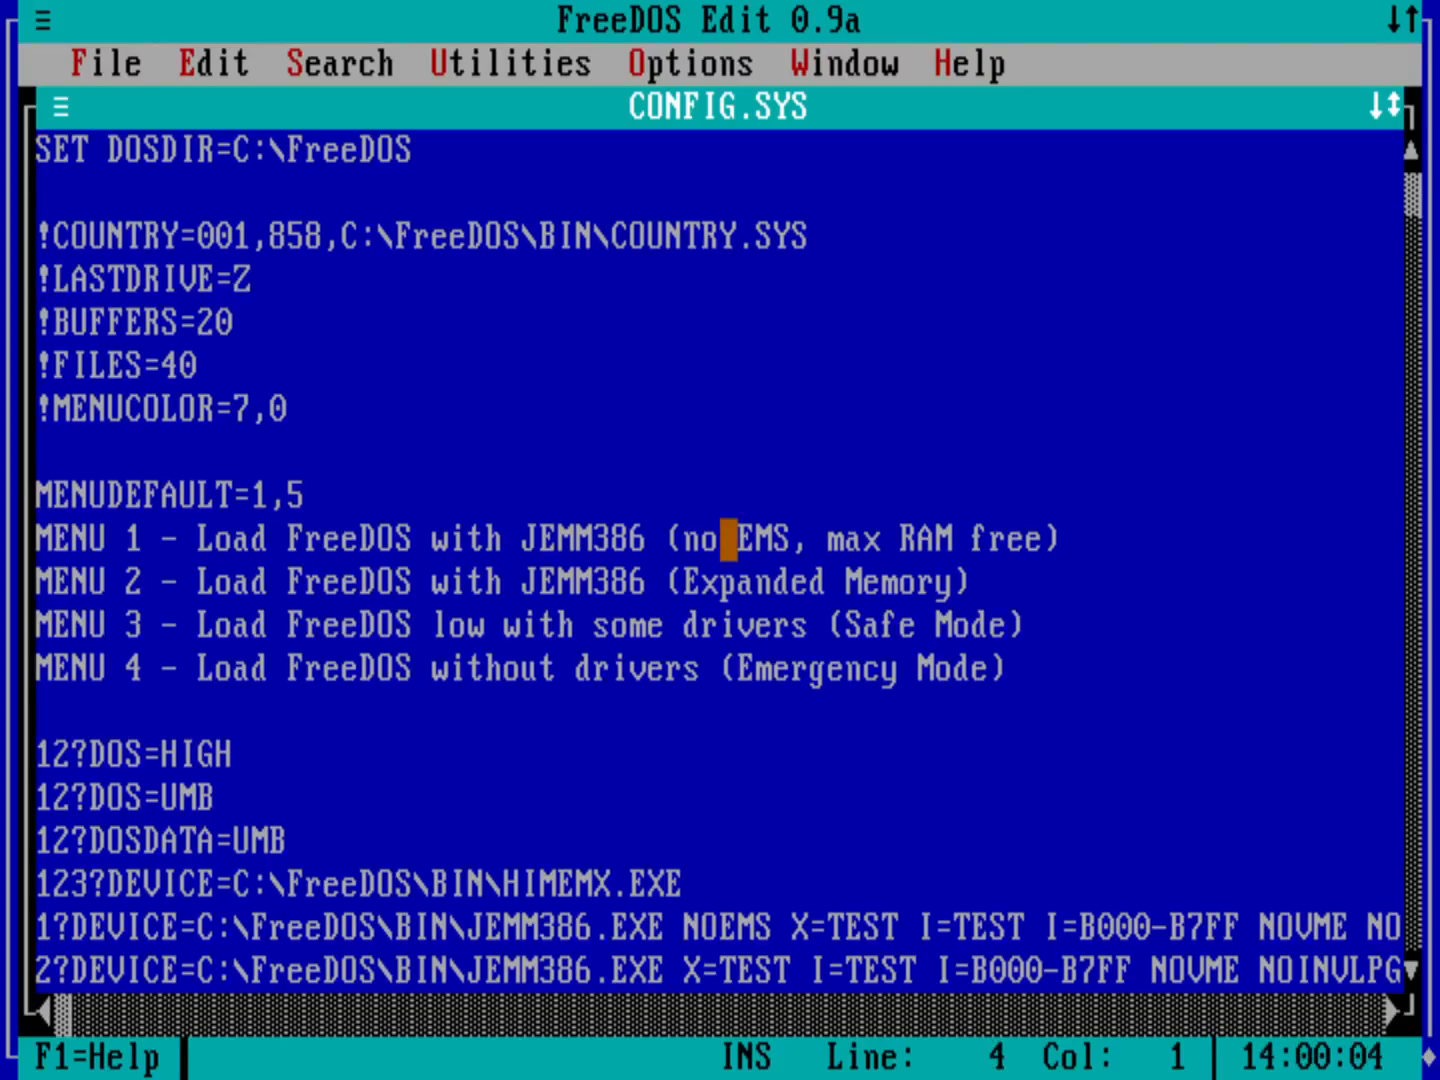
key(Down)
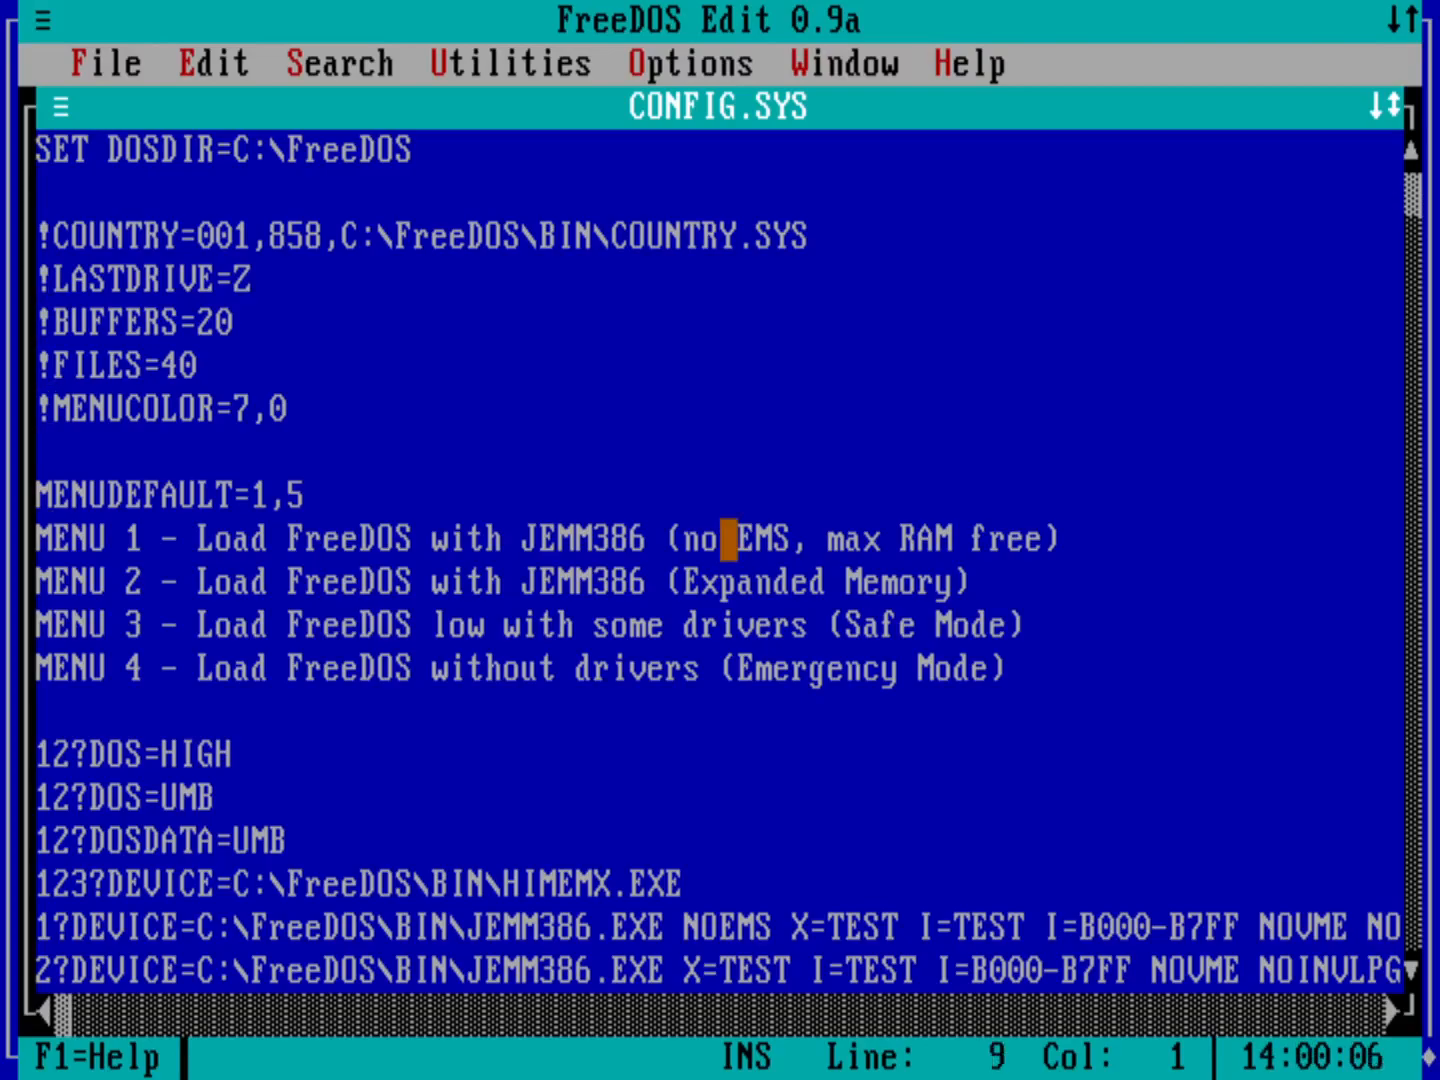
key(Down)
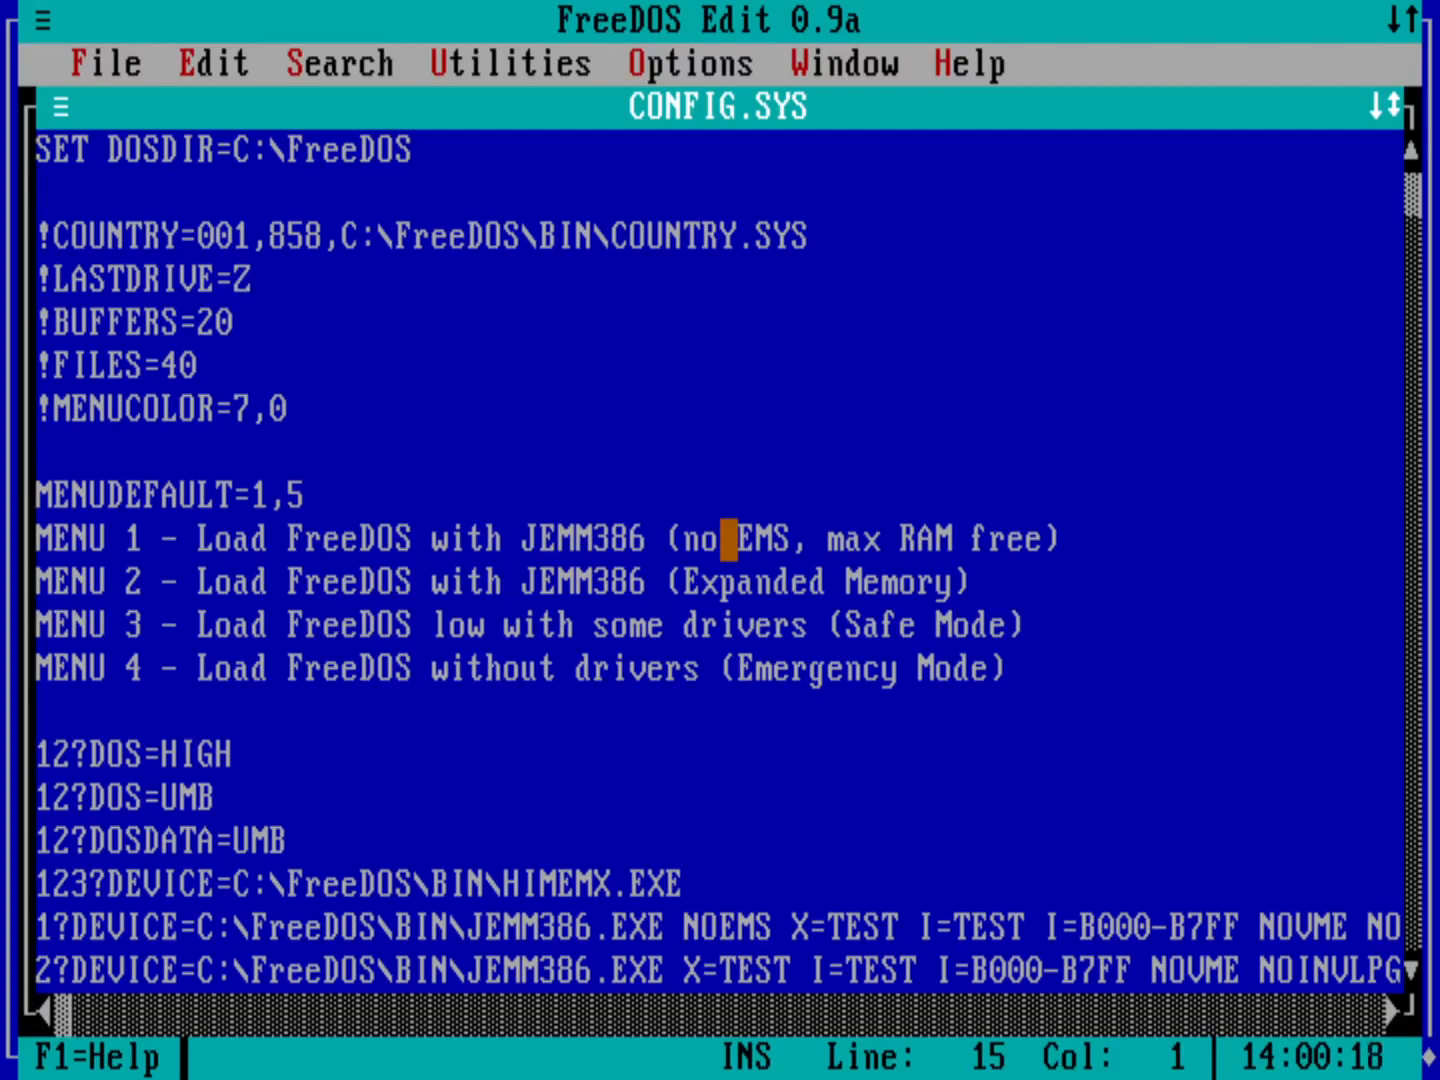
key(Right)
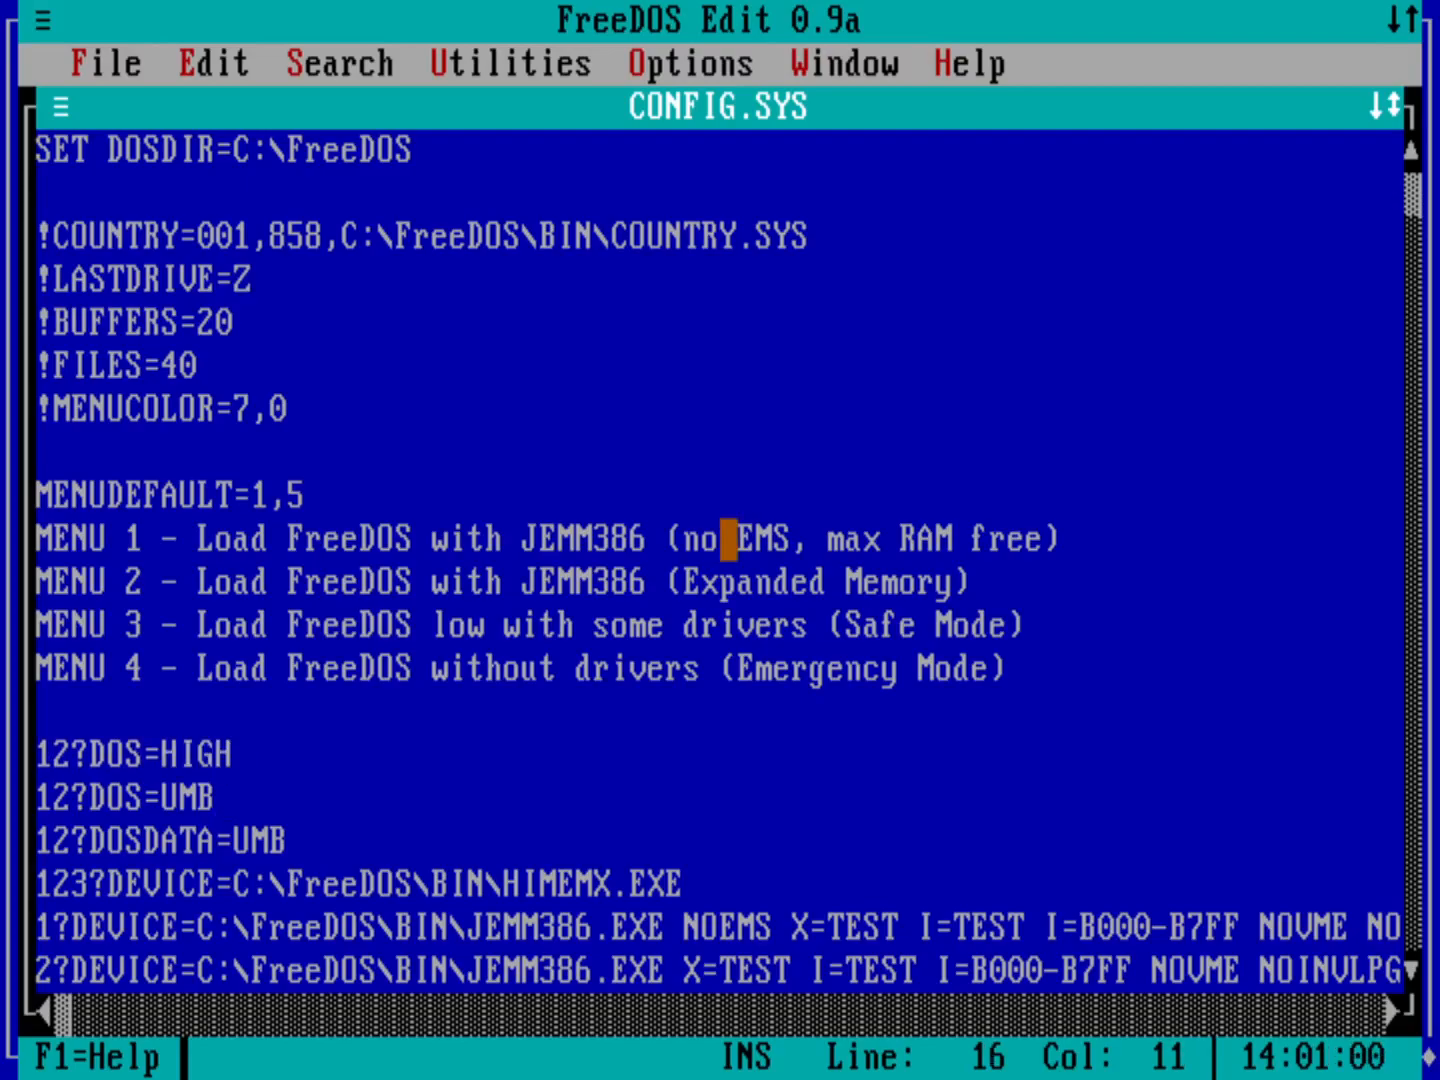
Change the SHELLHIGH line's /P=C:\FDAUTO.BAT to /P=C:\AUTOEXEC.BAT
scroll(down, 3)
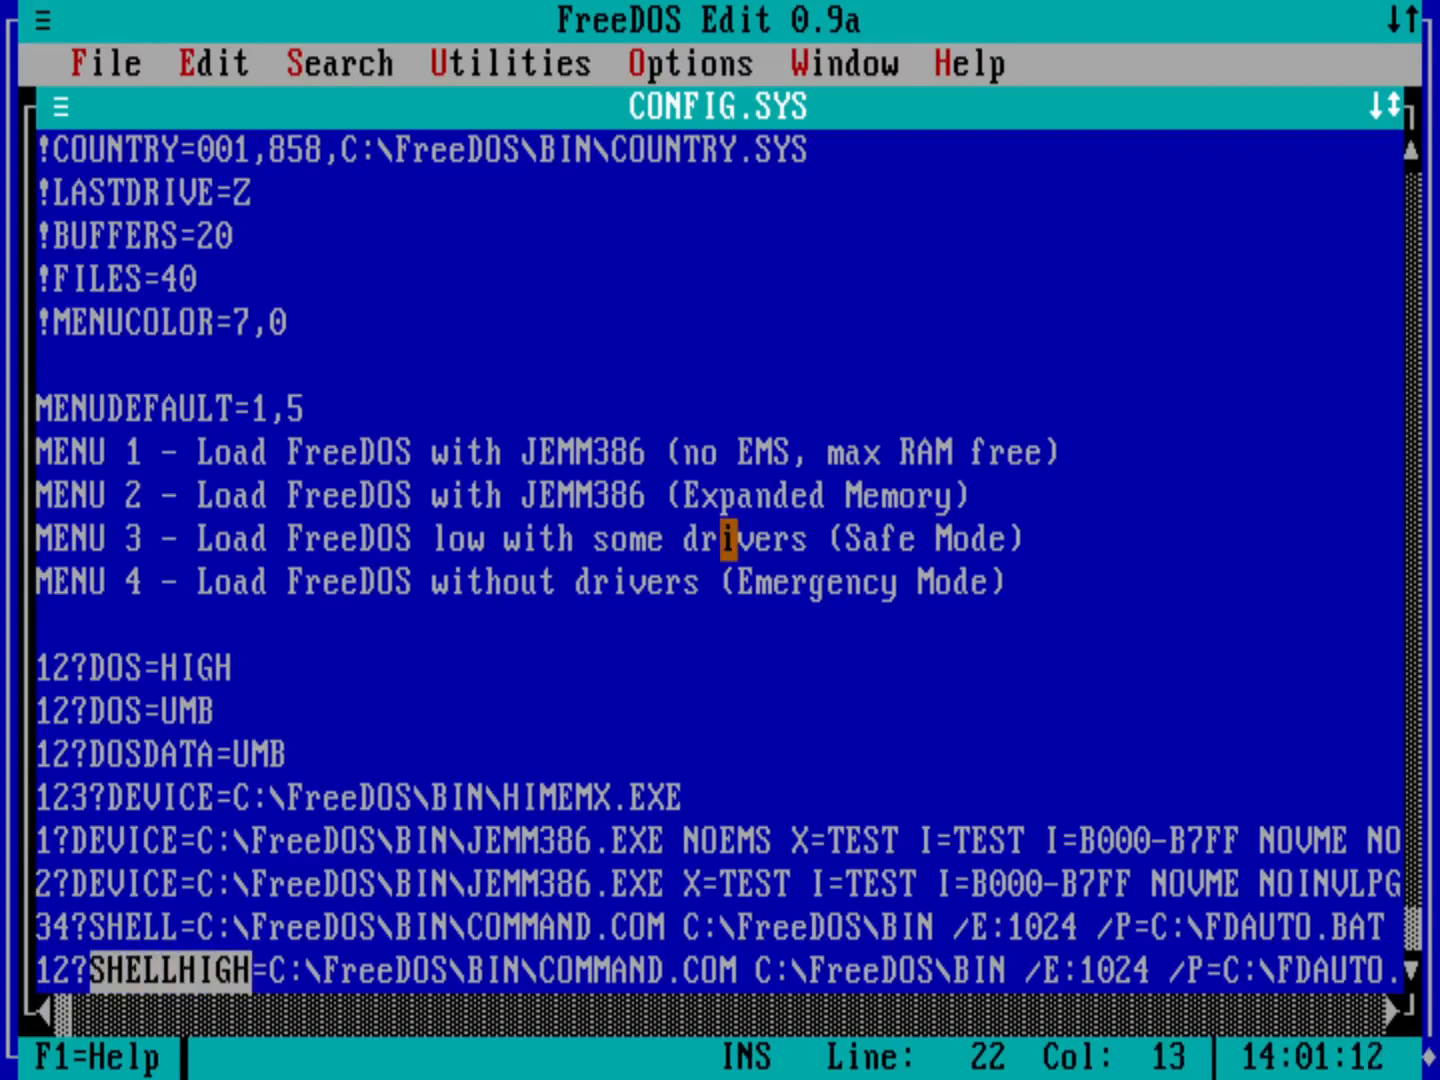
key(Right)
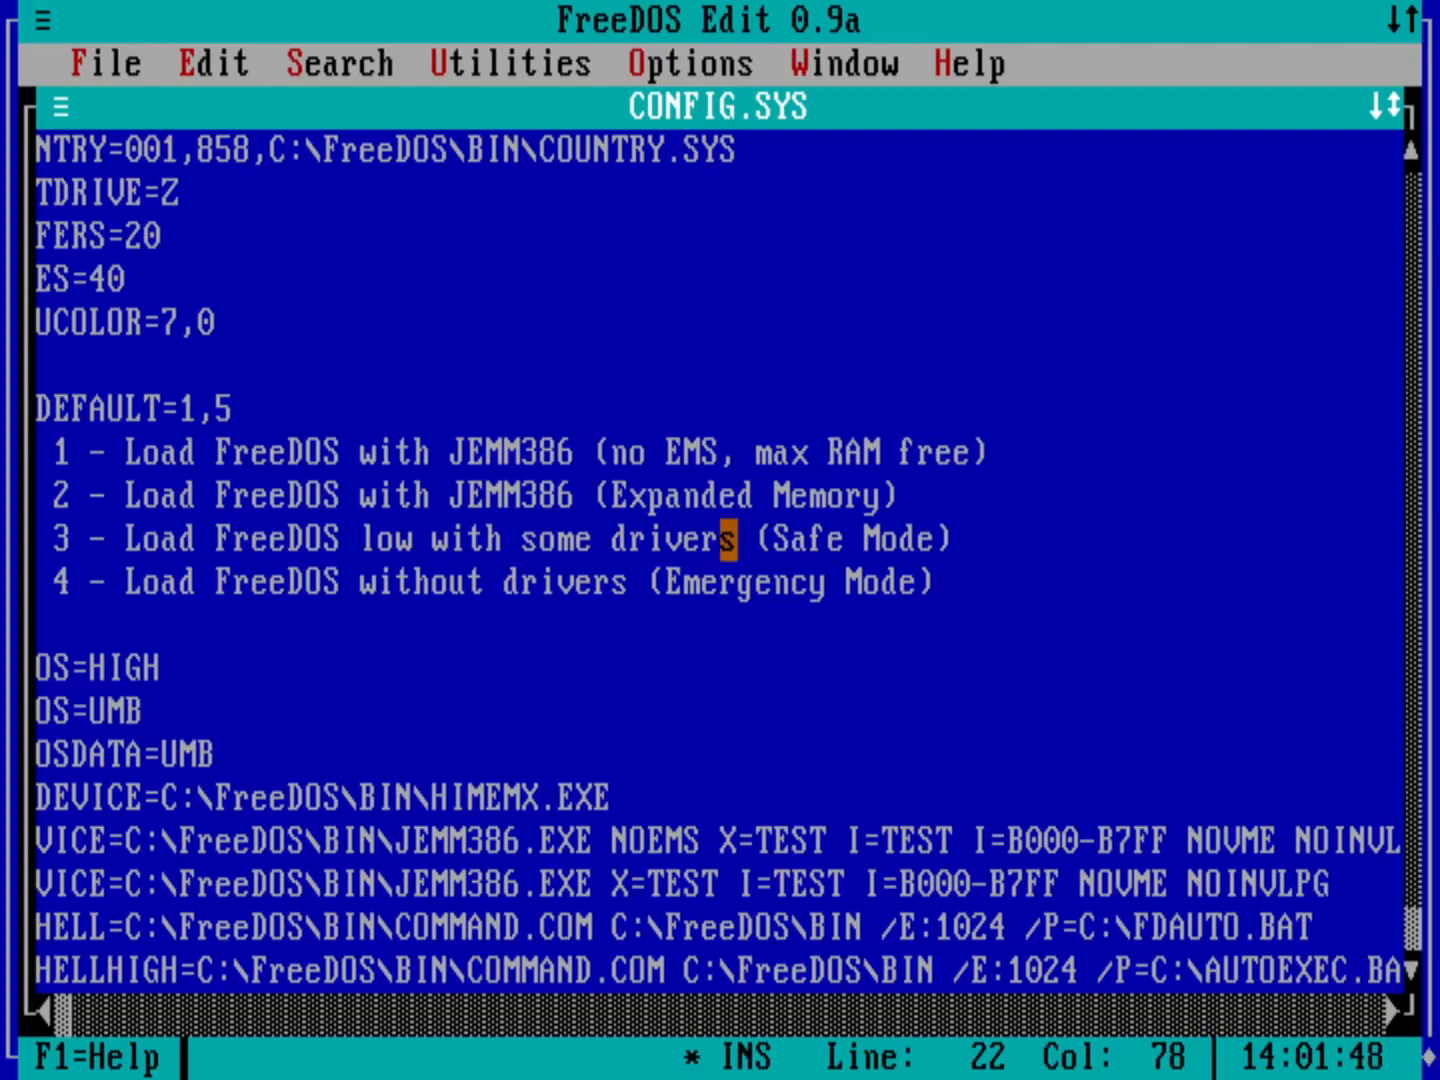
key(Home)
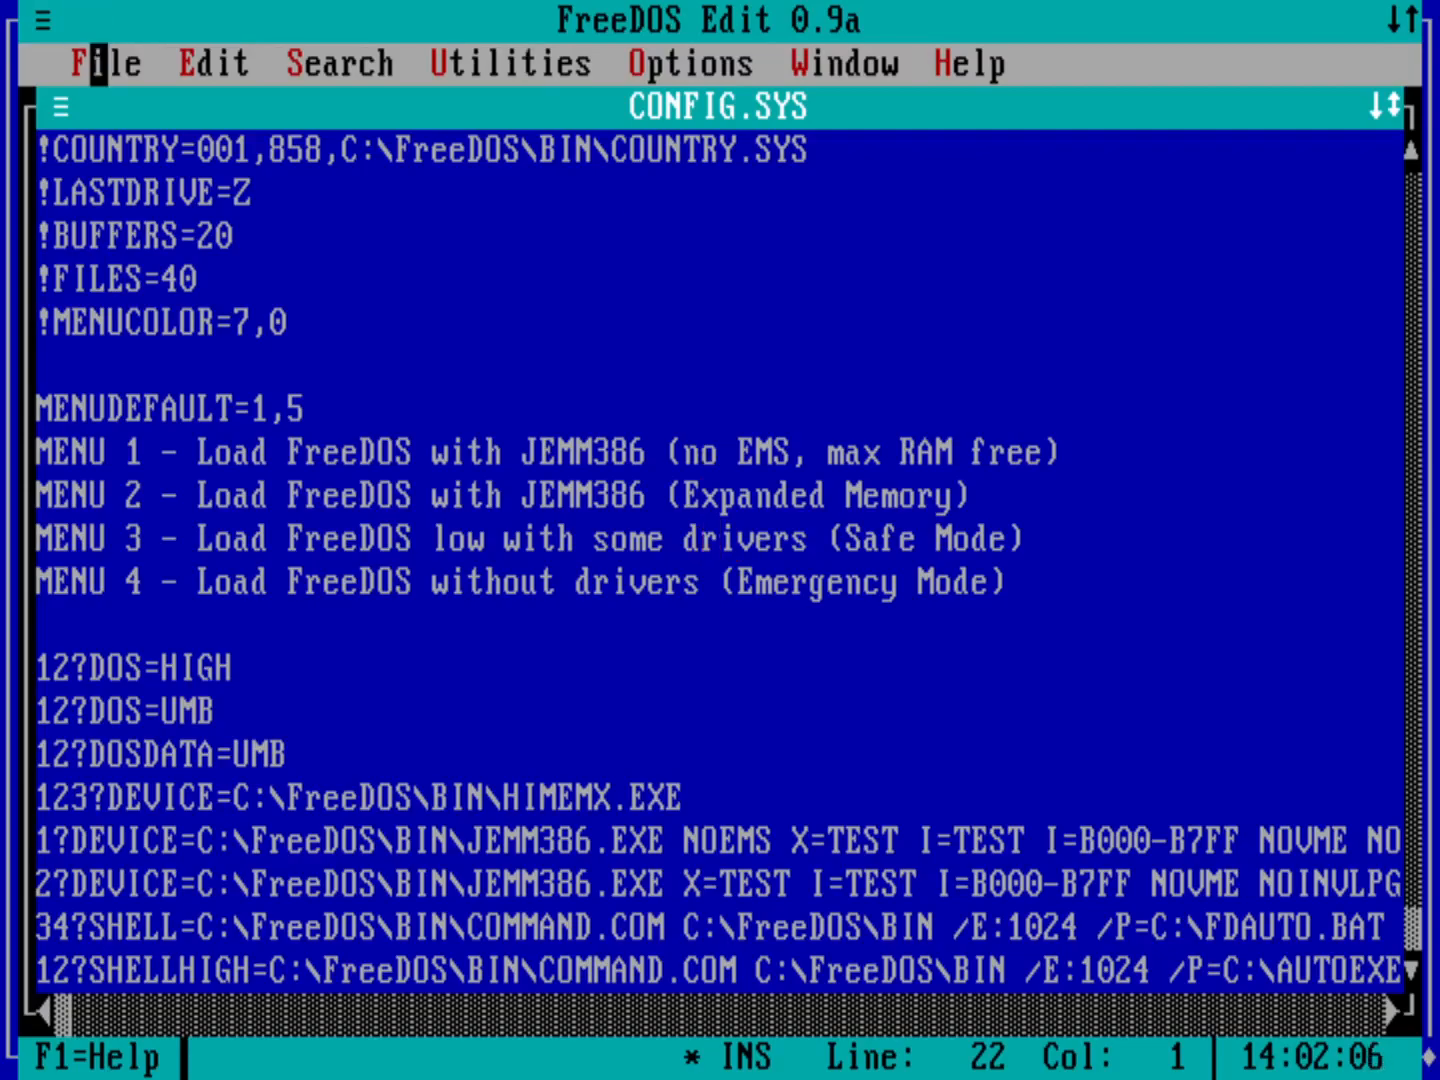
Close CONFIG.SYS saving the changes, then exit Edit back to DOS
click(104, 64)
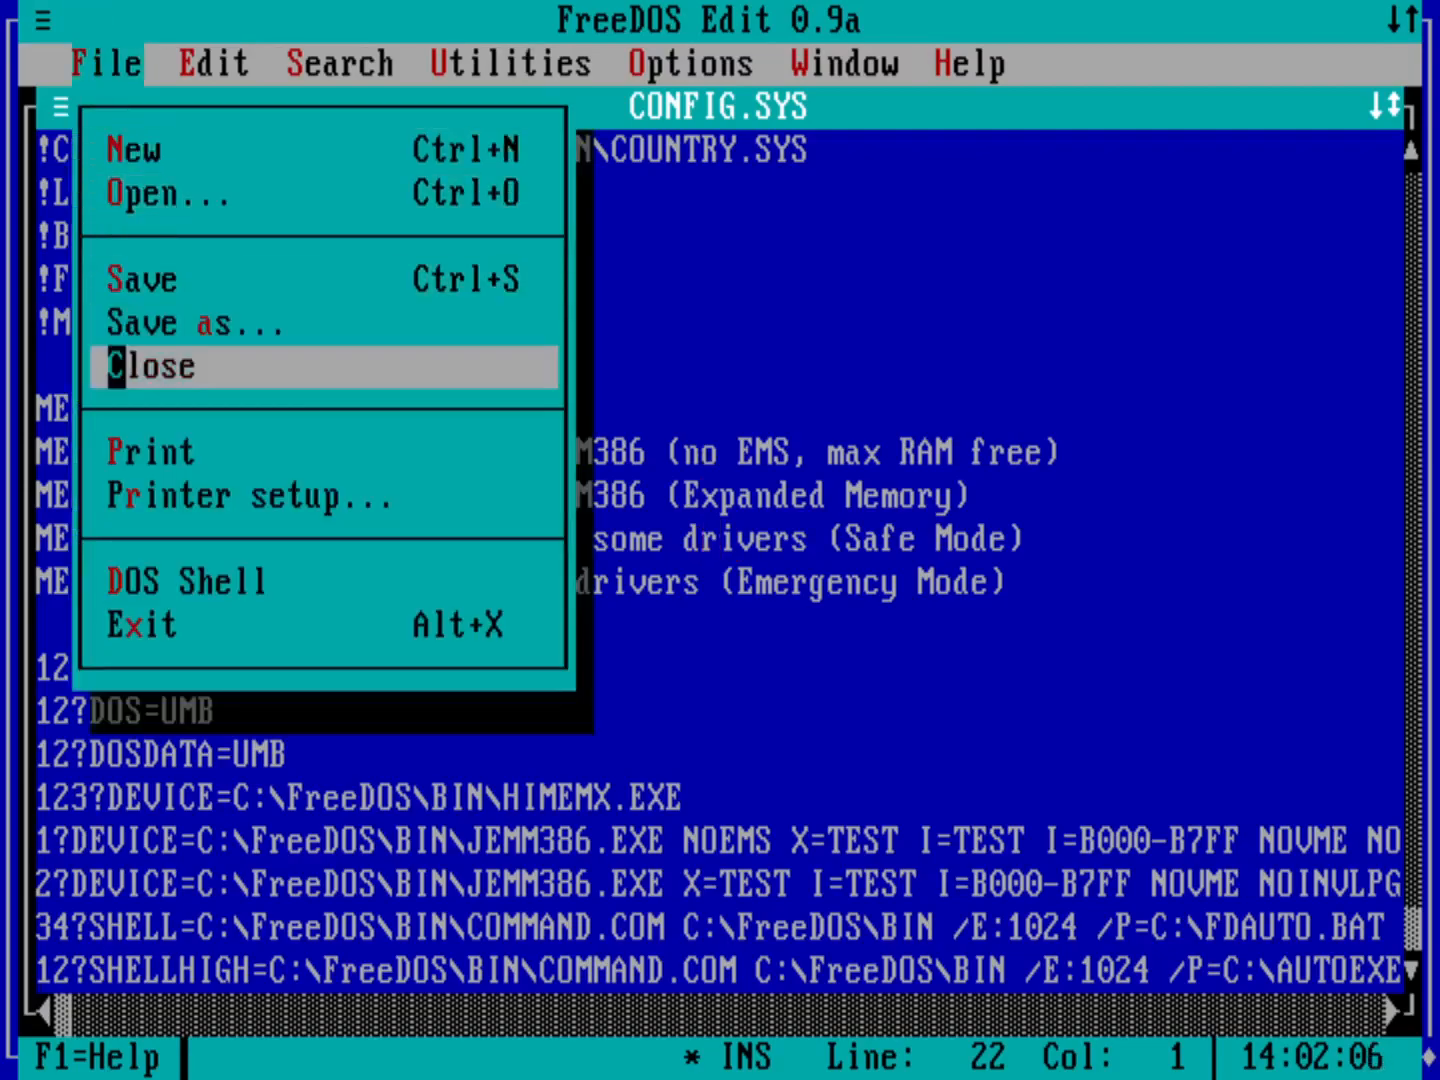
click(150, 366)
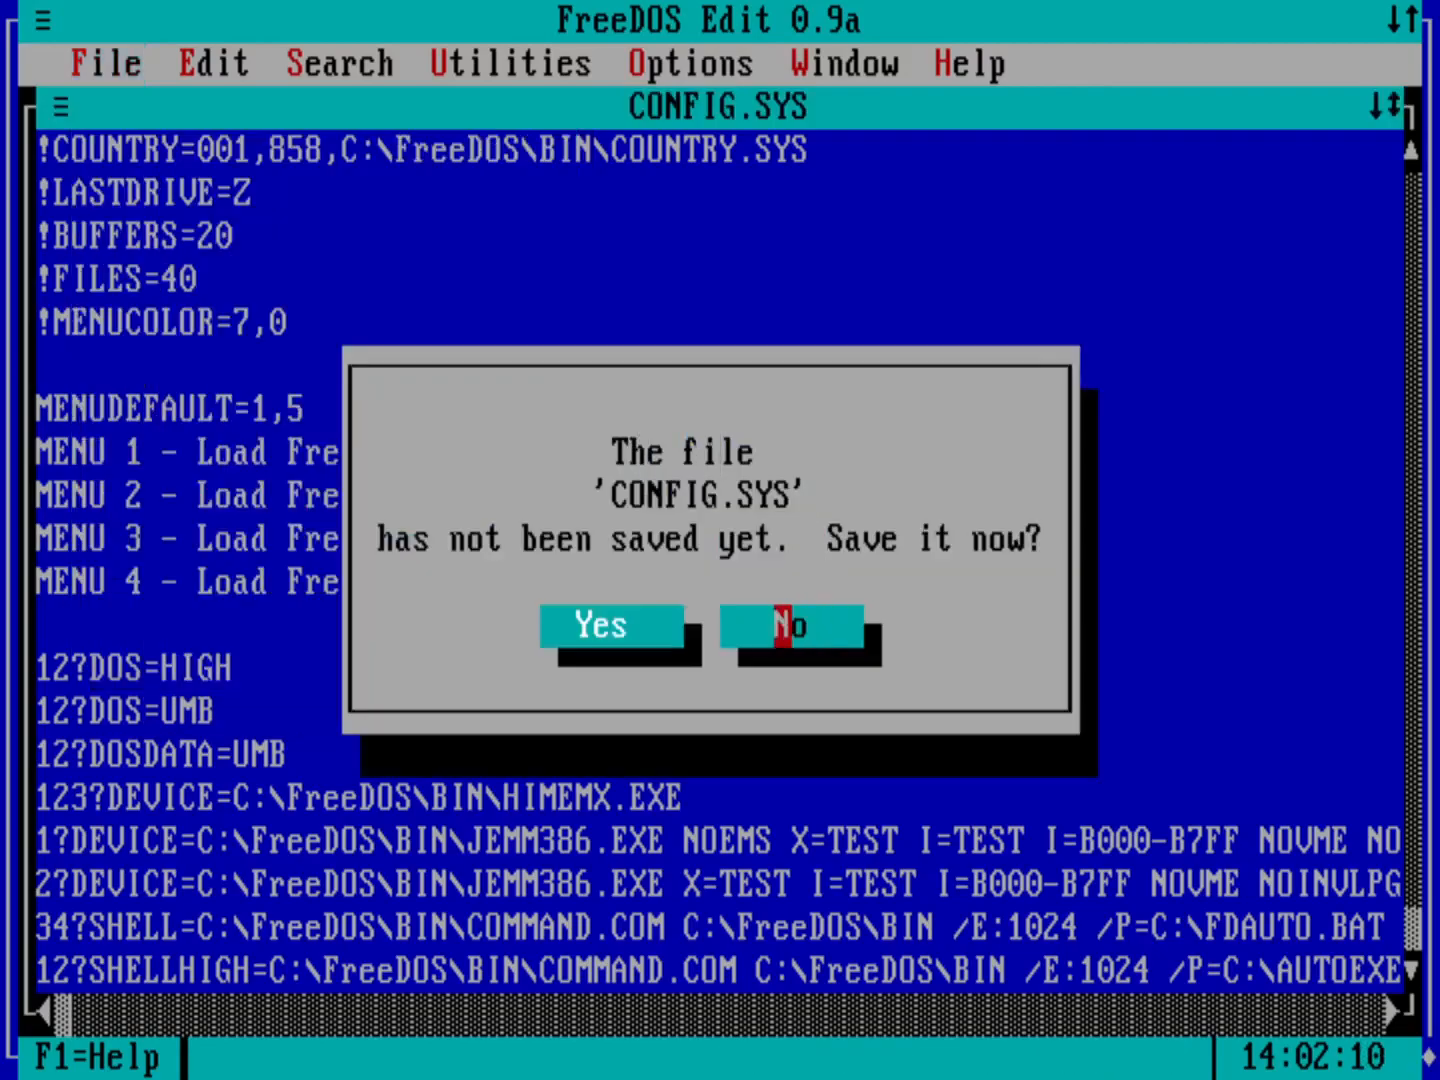
click(794, 624)
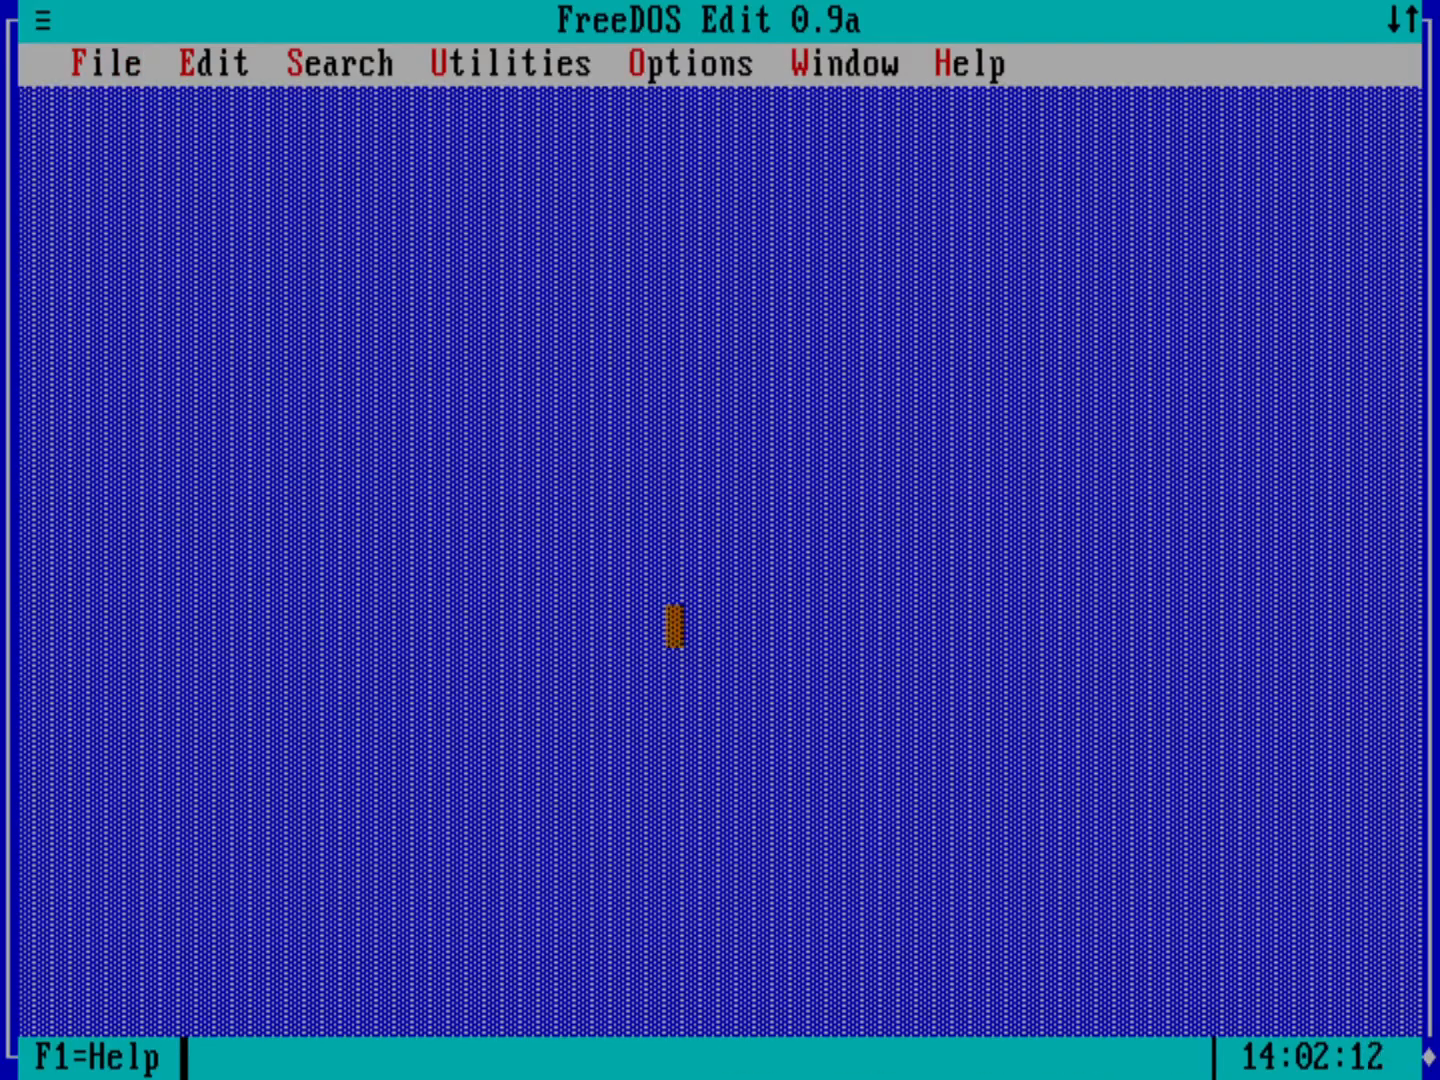
mouse_move(130, 110)
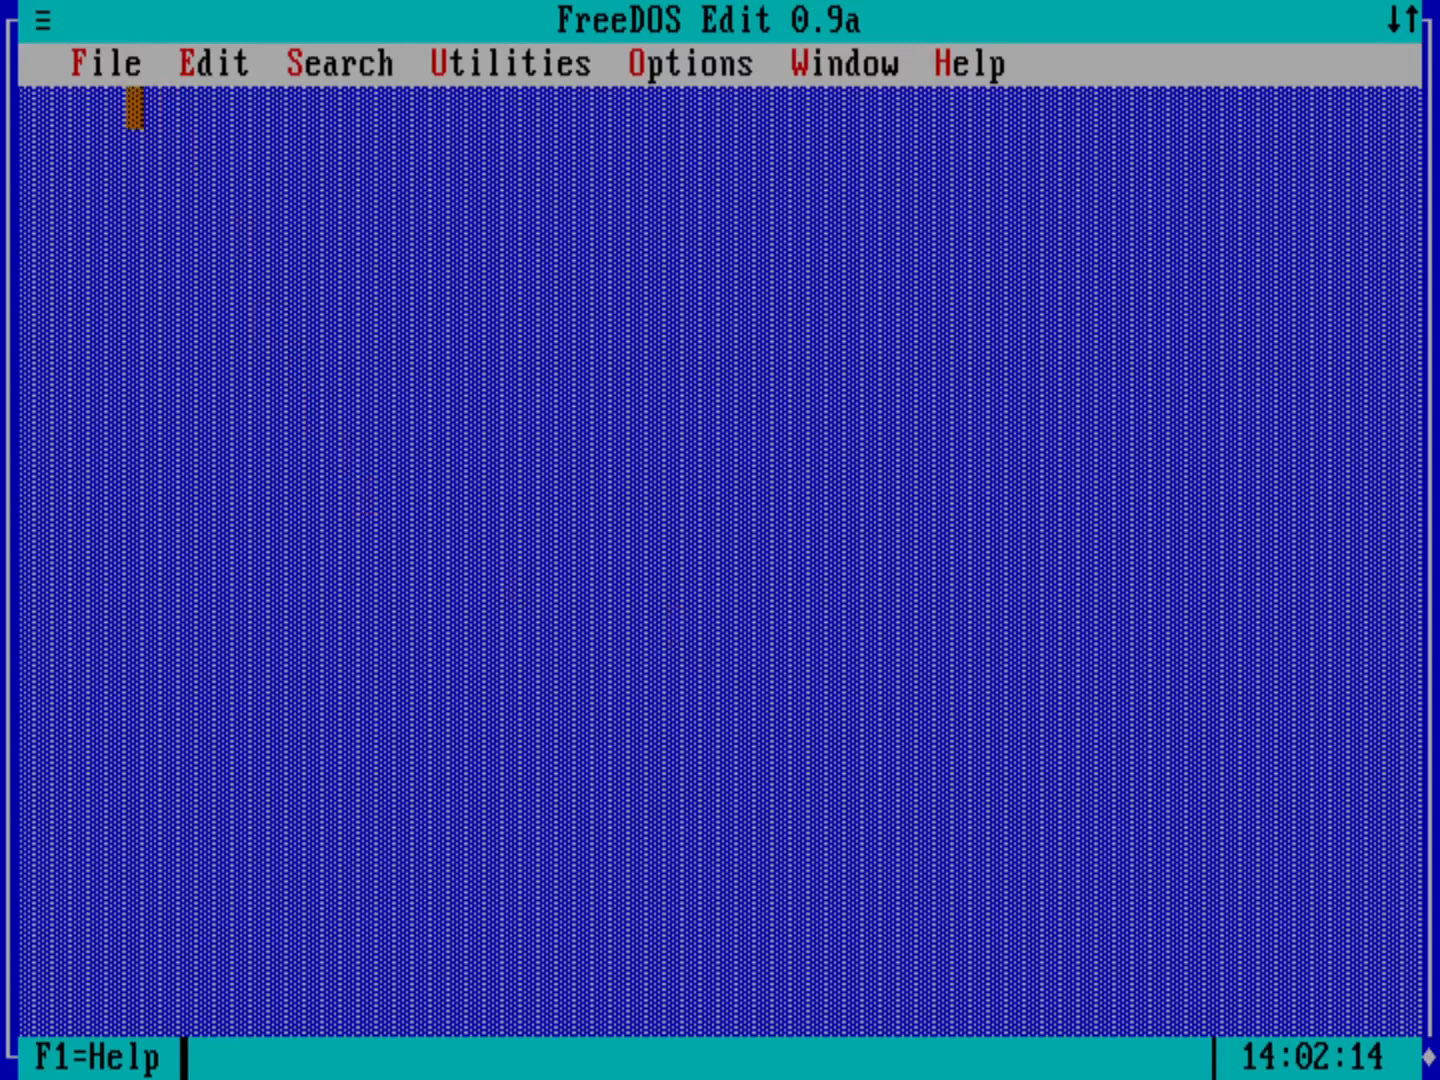
click(104, 64)
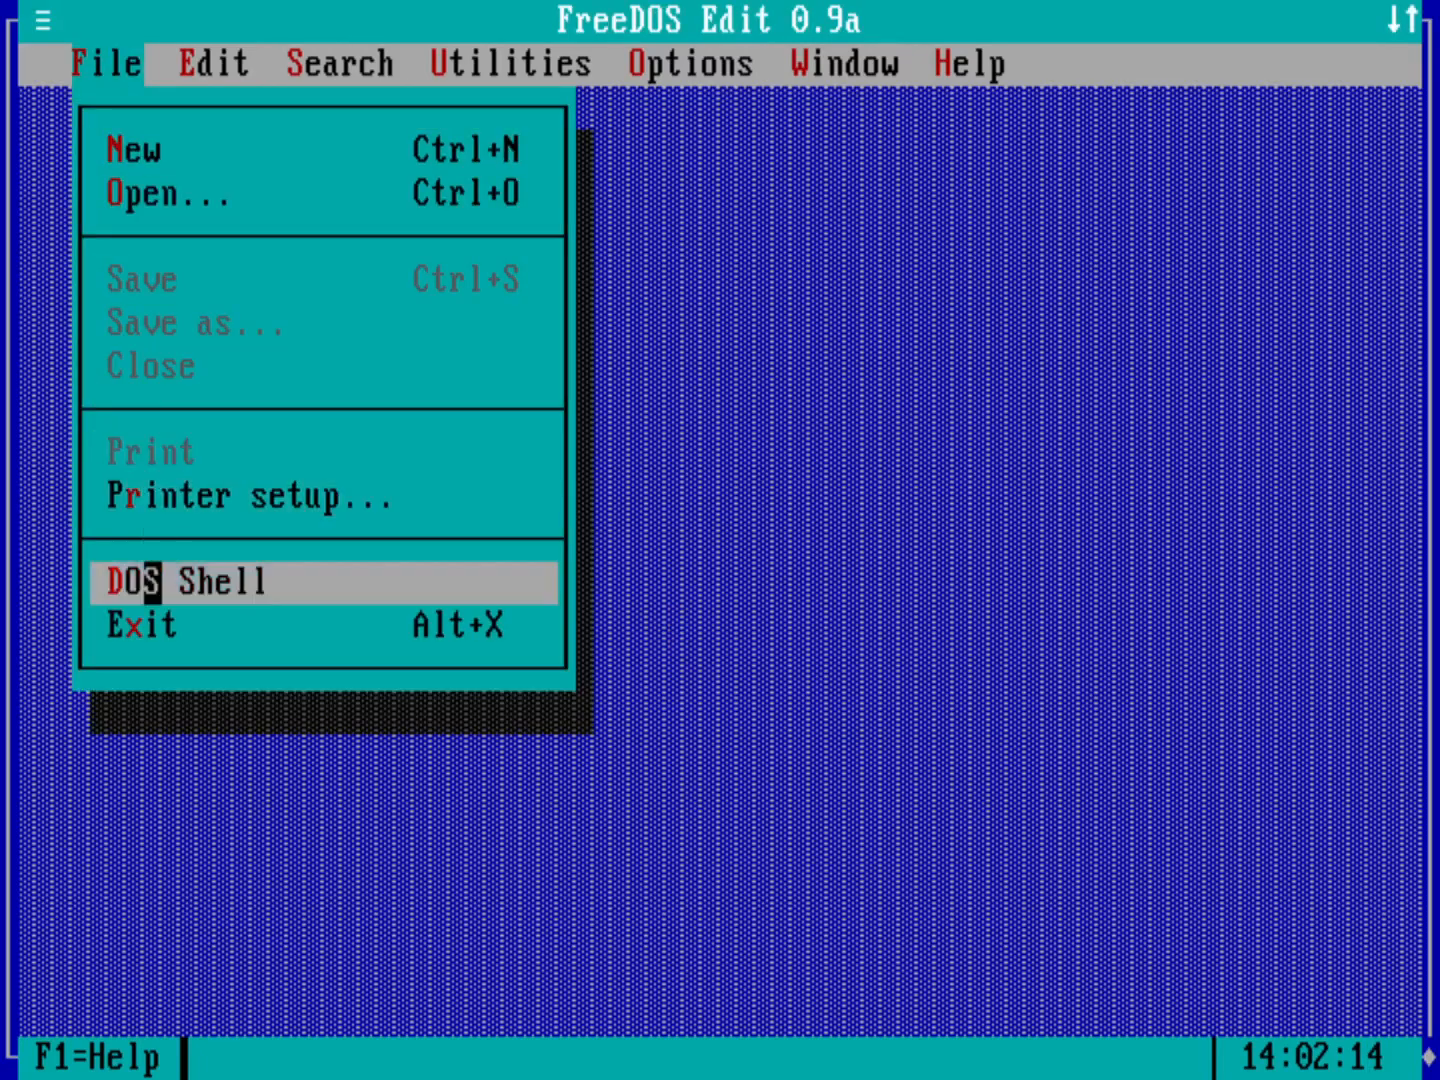
click(204, 582)
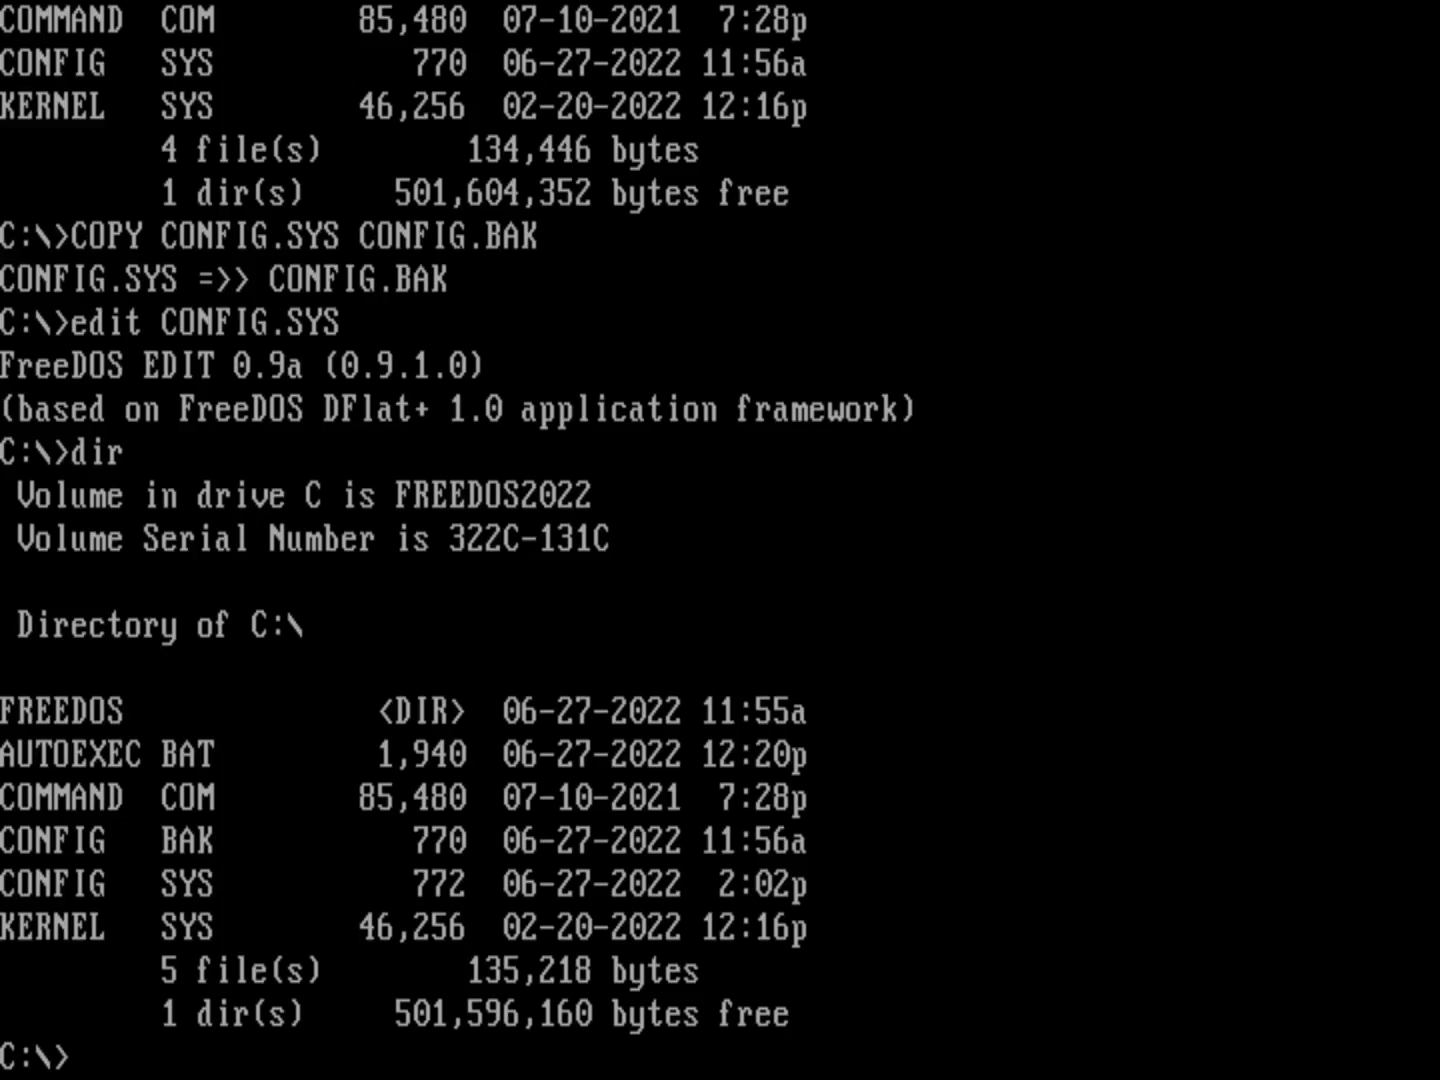
Reboot FreeDOS after confirming CONFIG.SYS and CONFIG.BAK in the listing
text(re)
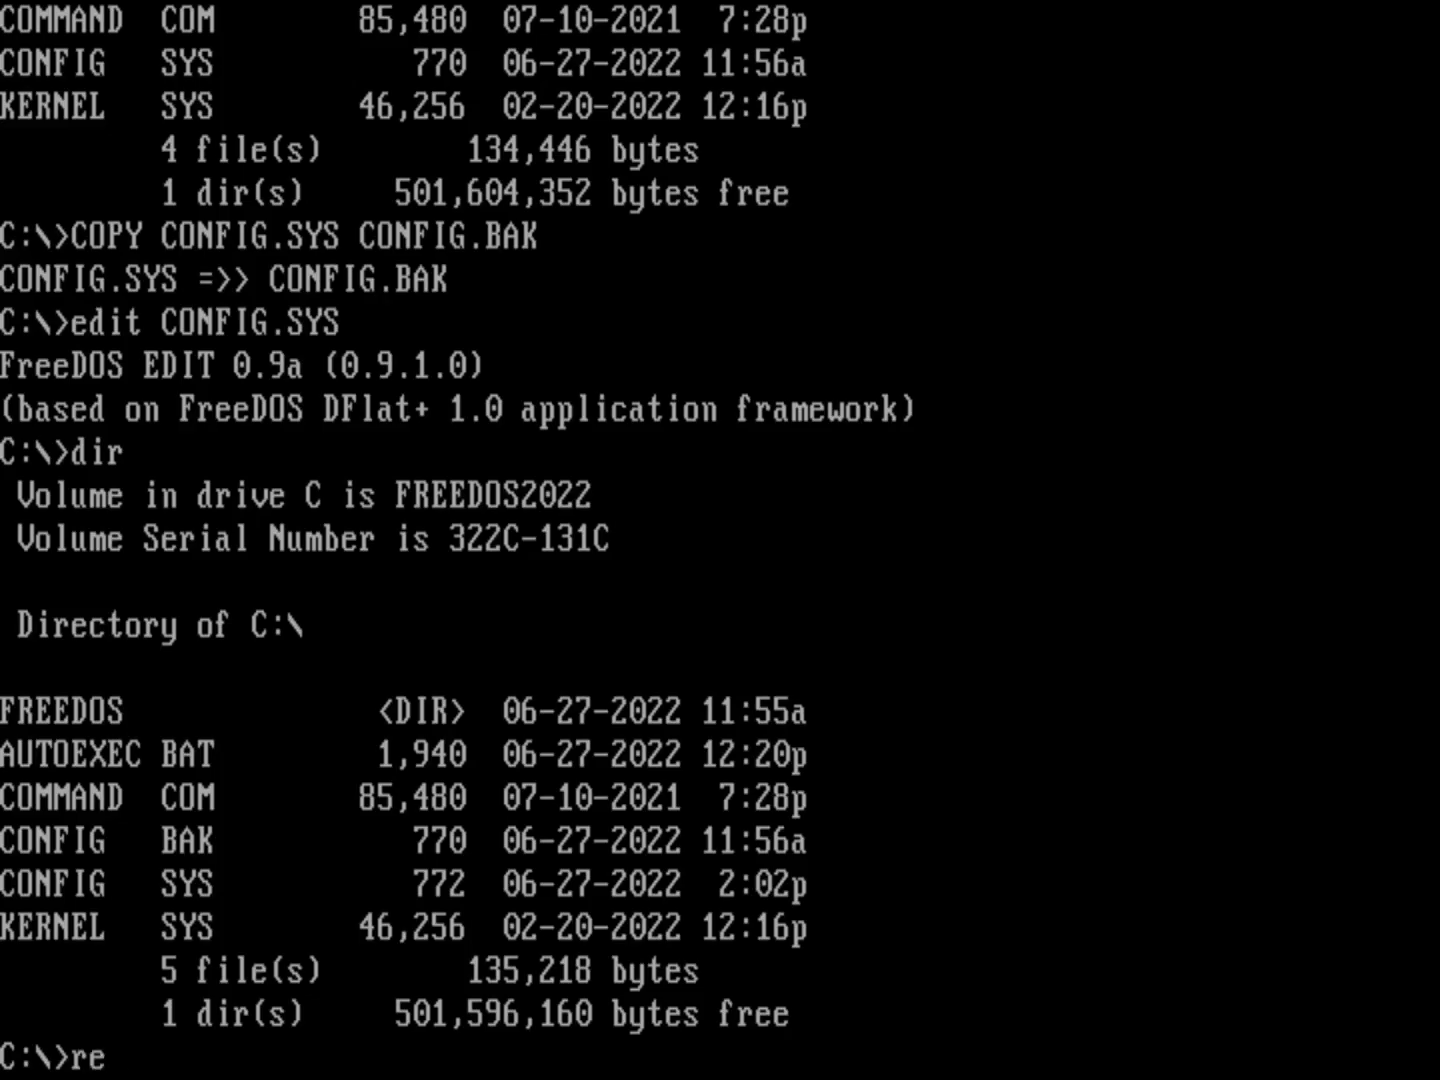
key(enter)
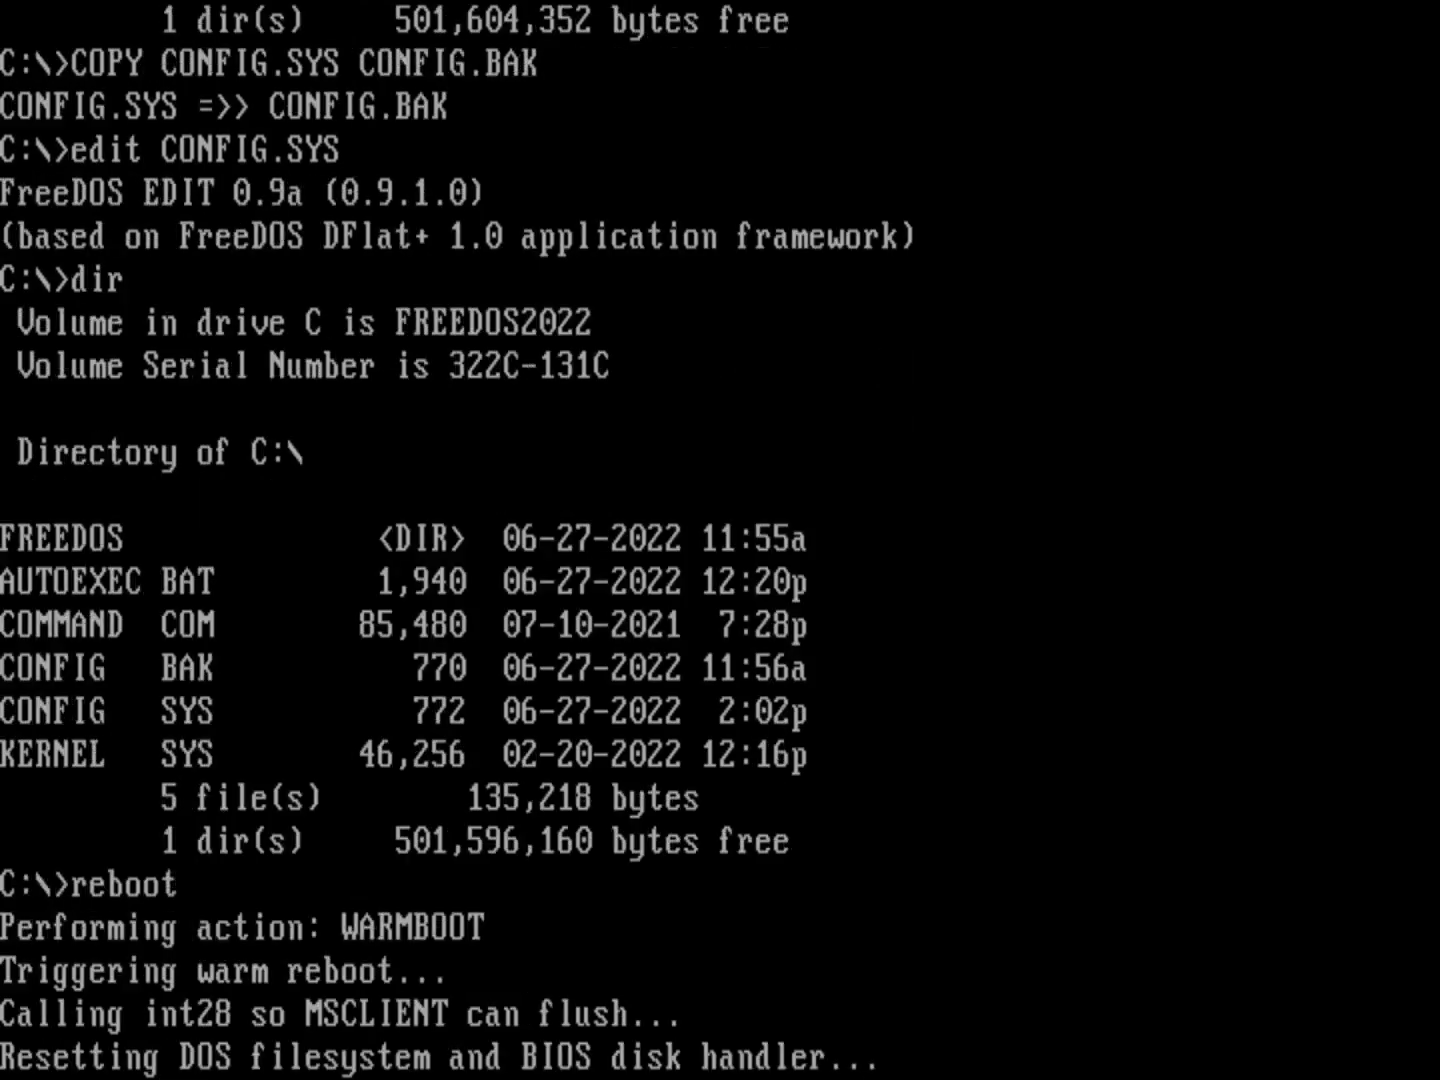